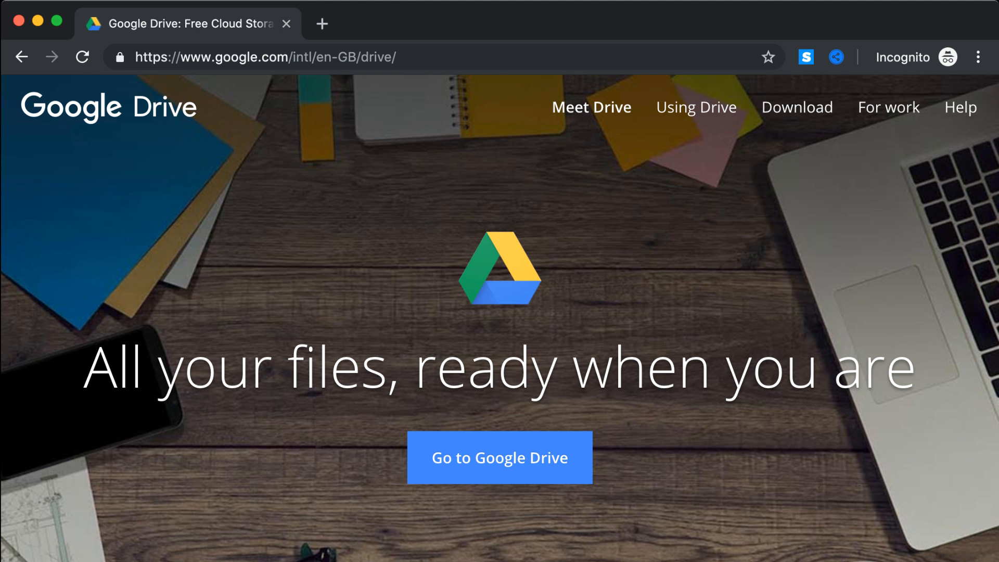
Enter Google Drive from the landing page and open Temporary Folder with its details pane.
click(499, 457)
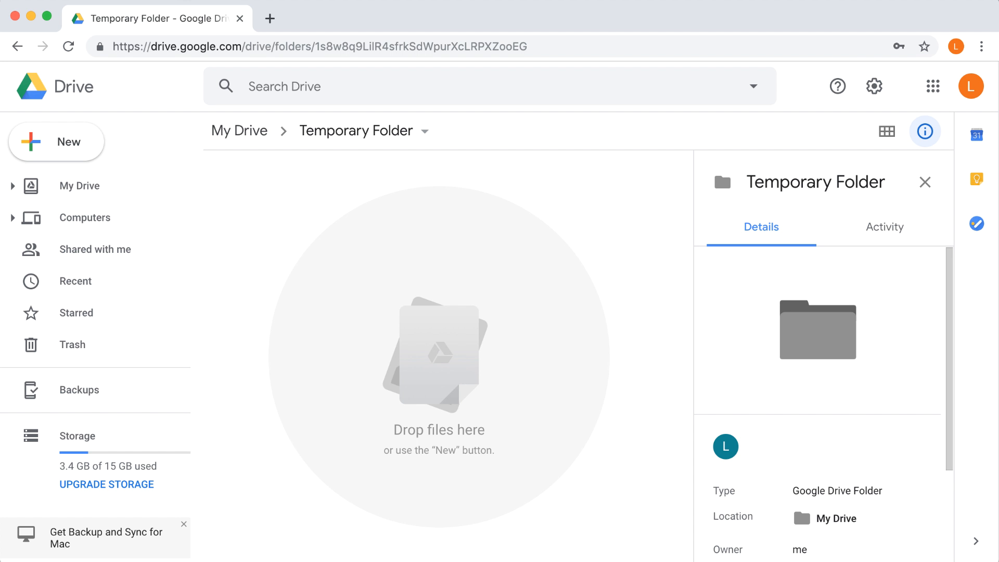
mouse_move(143, 154)
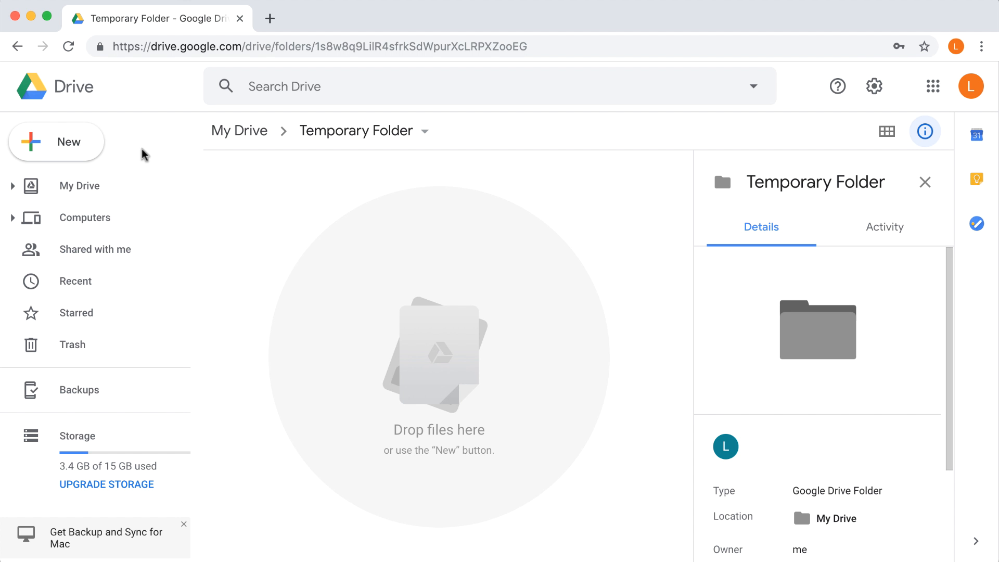
Create a new Colaboratory notebook, Untitled0.ipynb, in Temporary Folder via New > More.
click(57, 141)
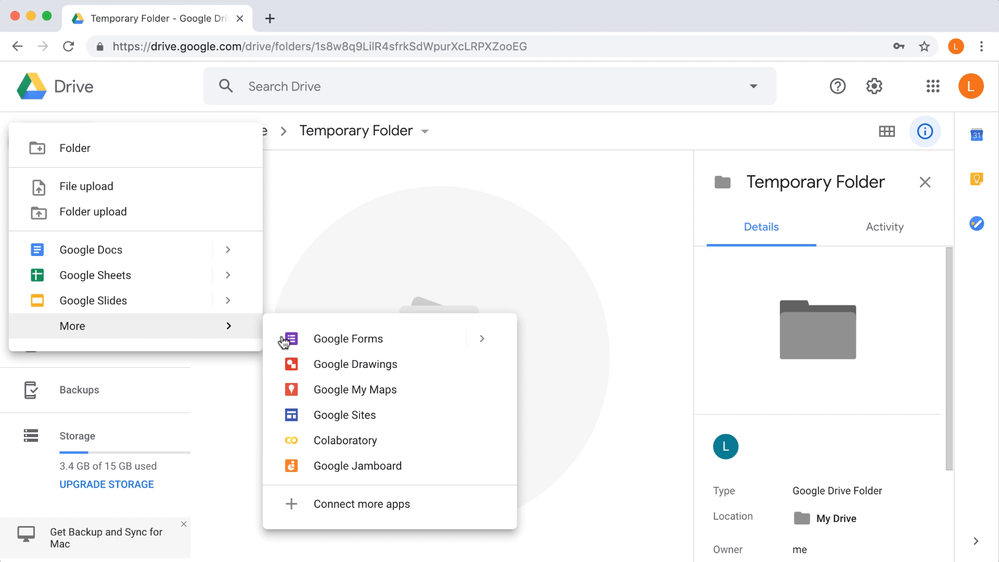
mouse_move(344, 441)
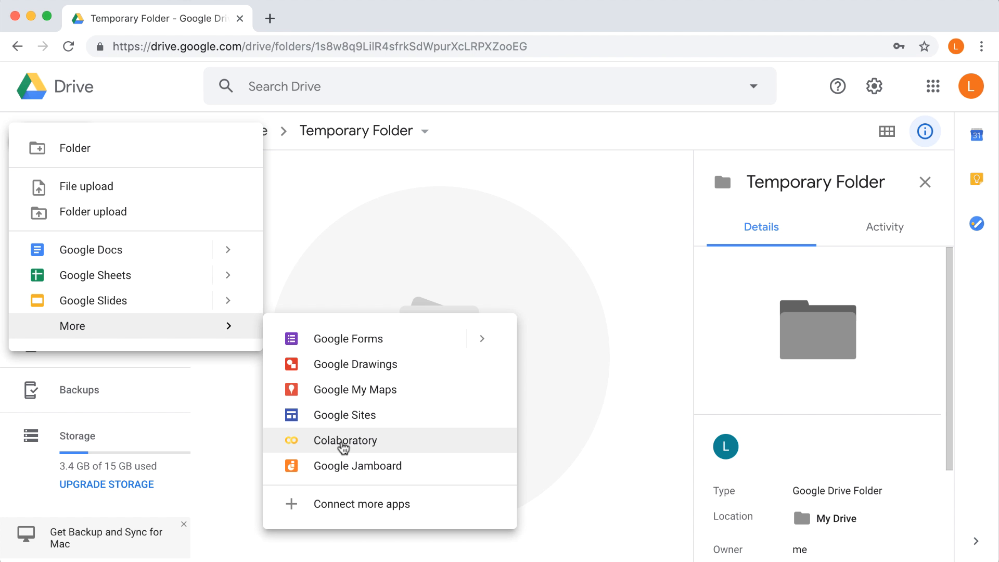
click(345, 441)
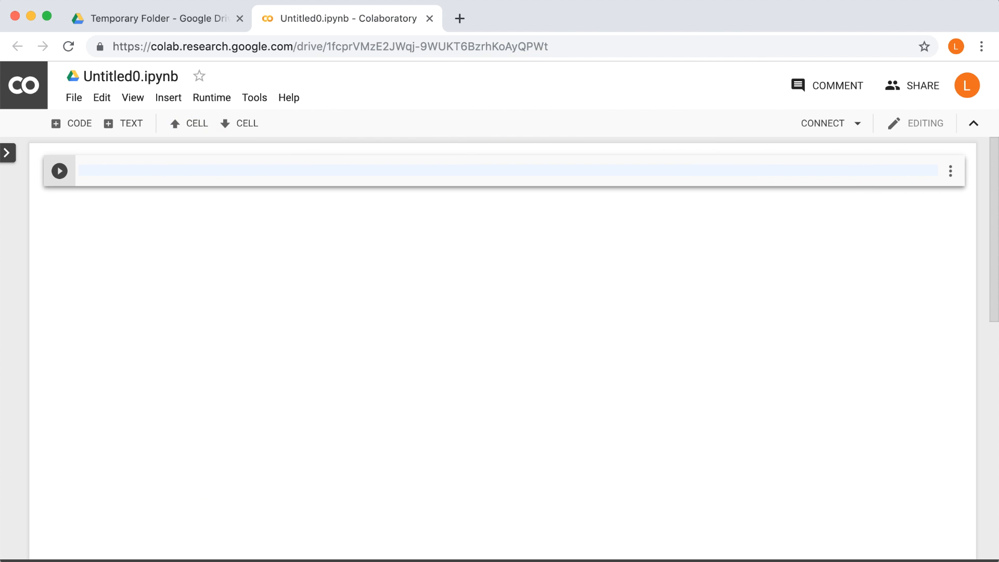
In TF2.0 Notebooks, show New > More and confirm Colaboratory is missing.
click(153, 18)
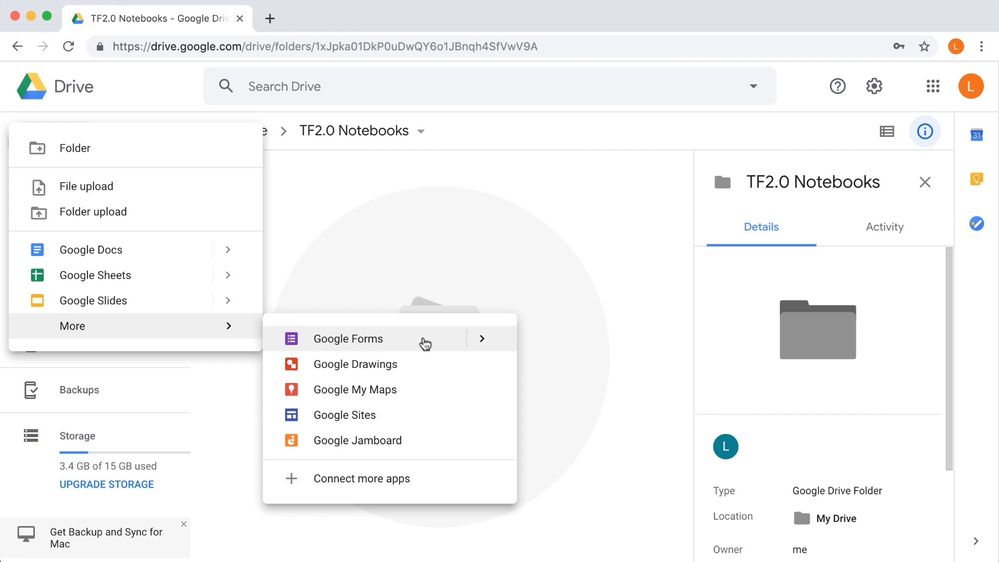
mouse_move(400, 479)
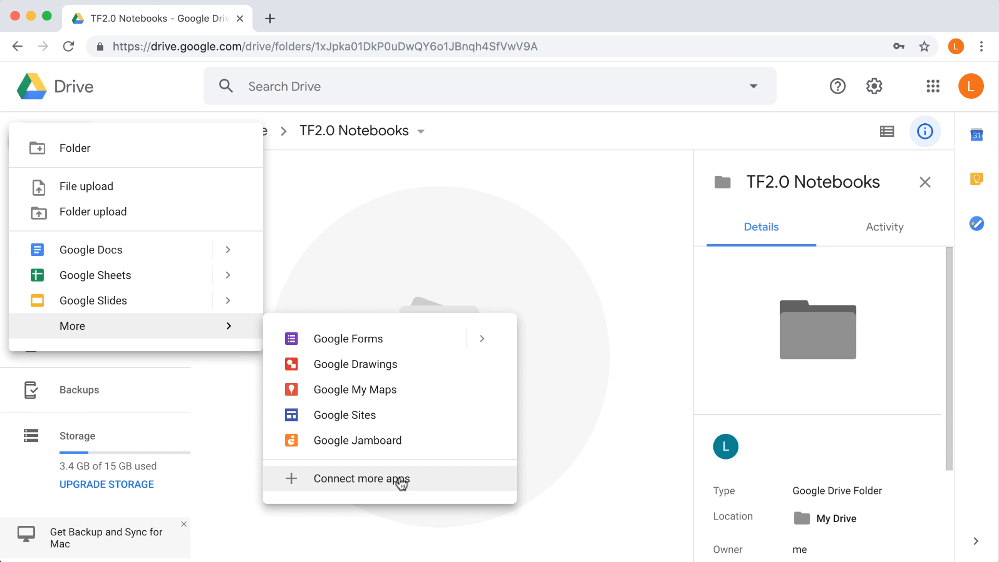
Search 'colab' in Connect more apps, connect Colaboratory, acknowledge, and close the dialog.
click(361, 479)
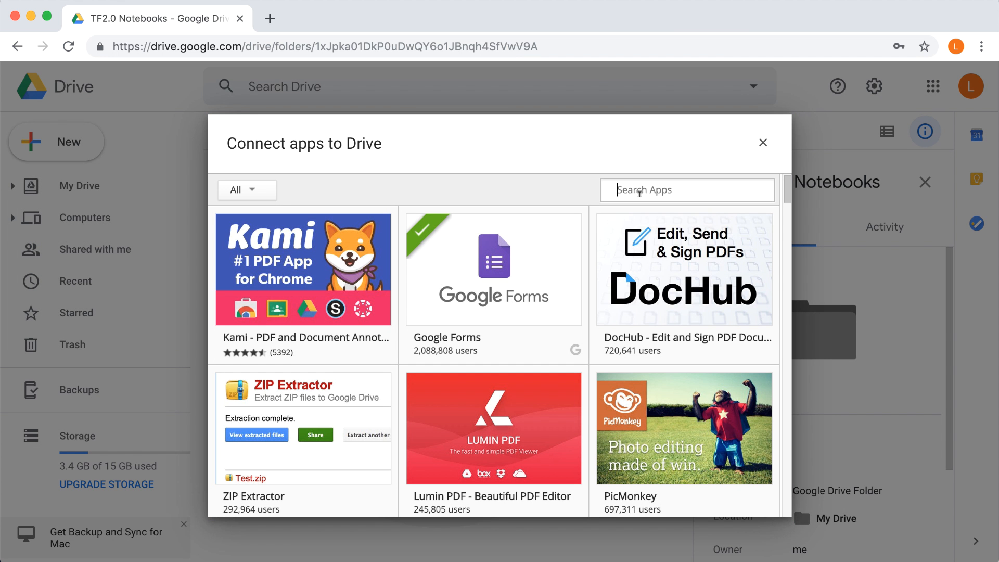
text(colab)
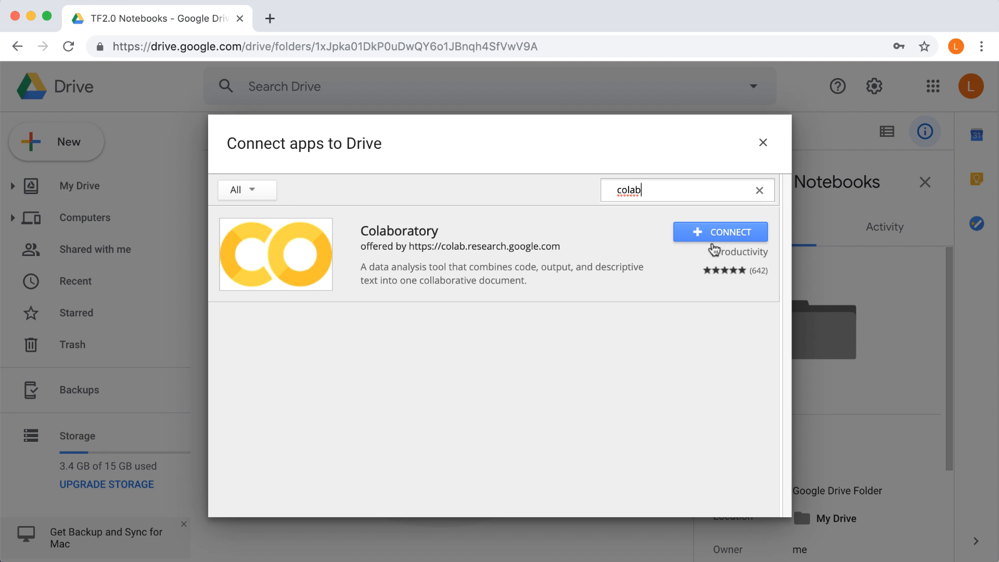
click(720, 231)
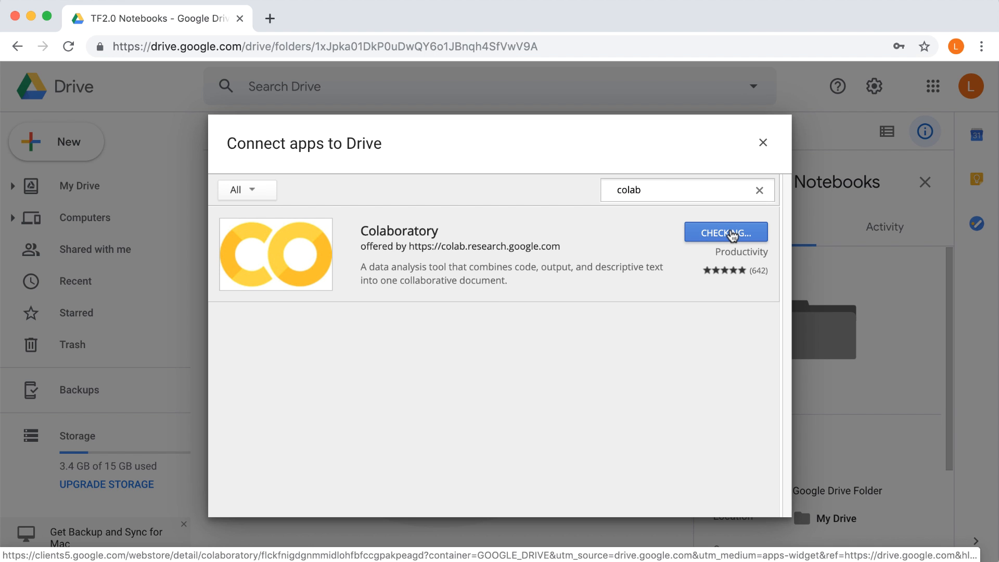
click(725, 231)
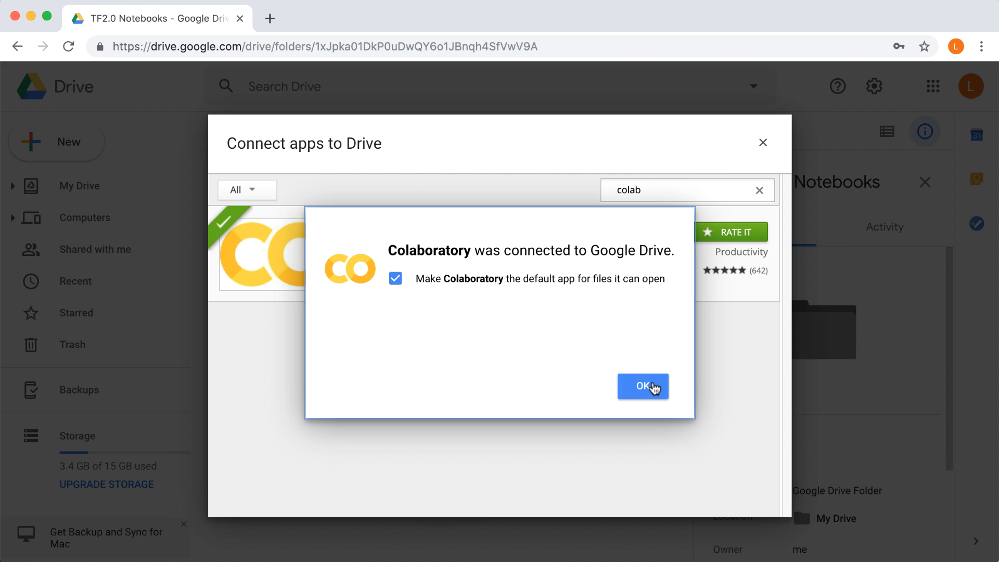
click(642, 386)
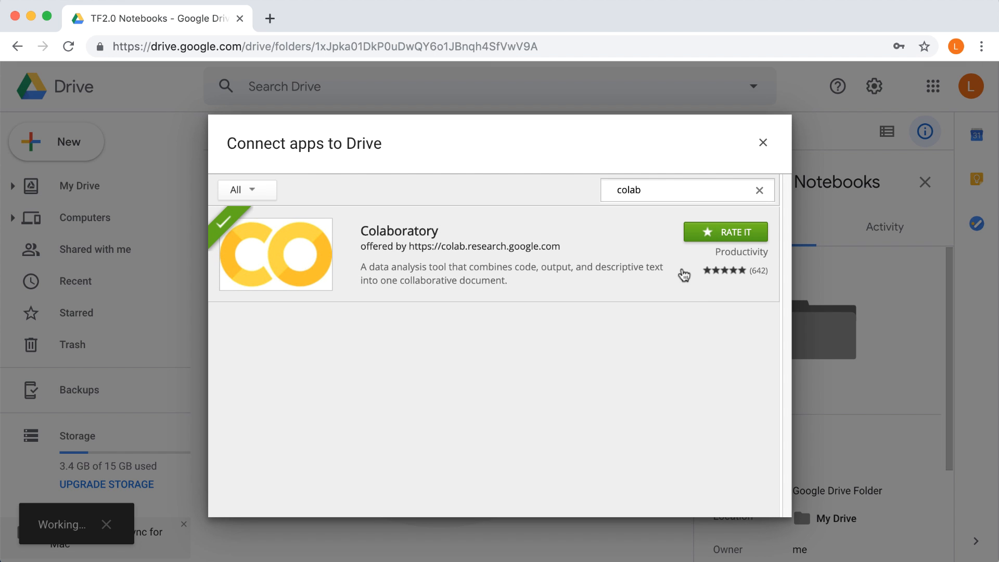
mouse_move(763, 143)
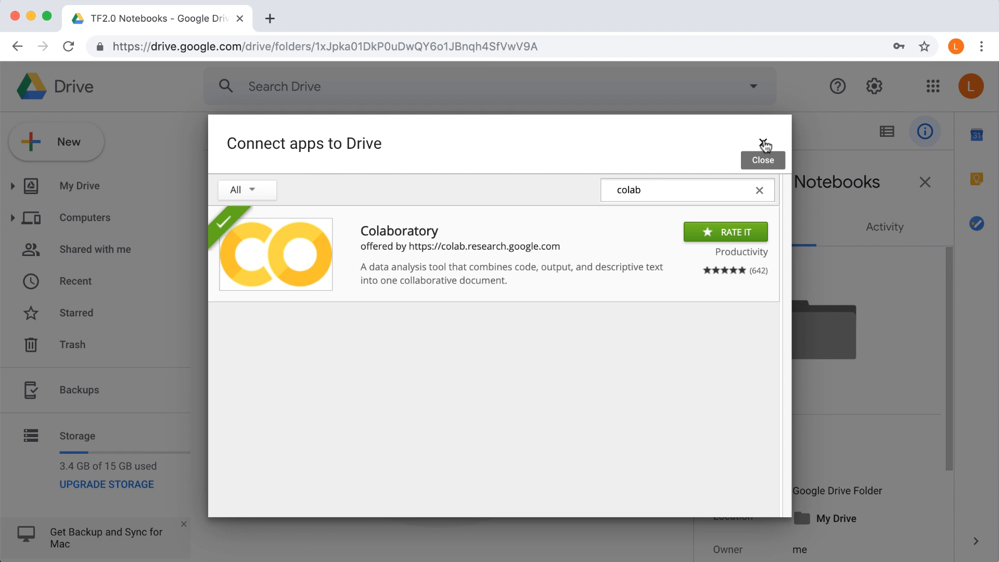
click(764, 144)
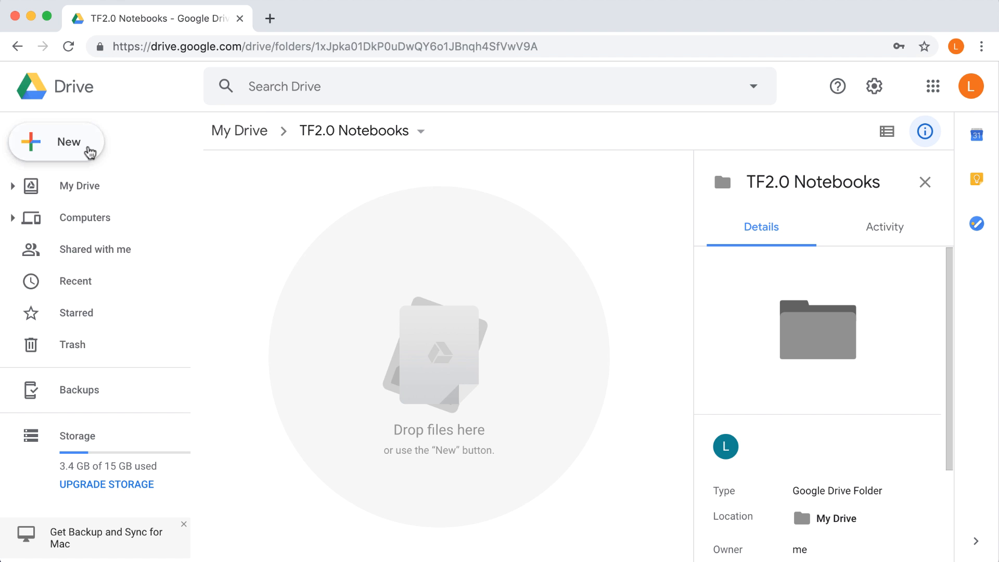
Create a new Colaboratory notebook, Untitled0.ipynb, in TF2.0 Notebooks via New > More.
click(56, 141)
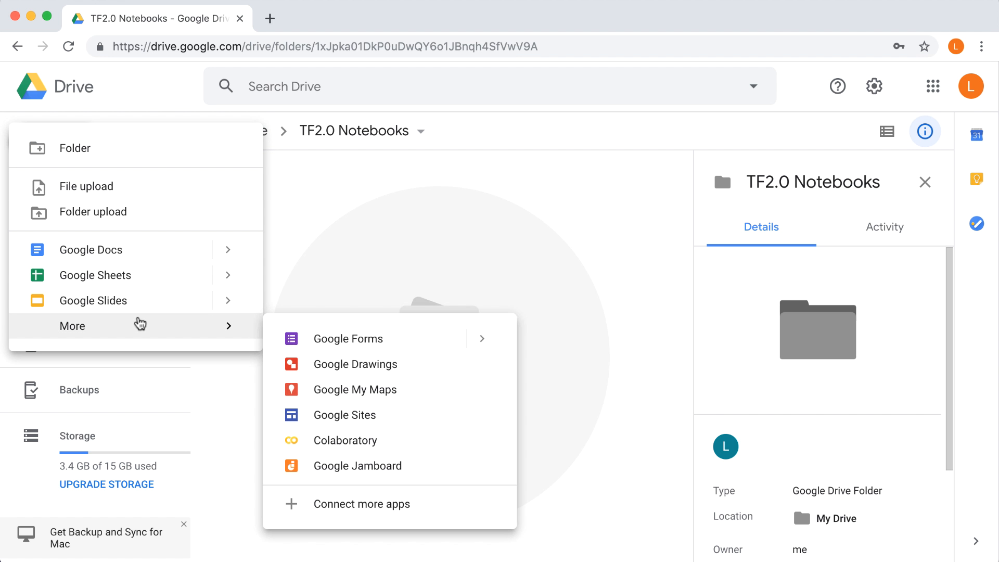
mouse_move(344, 440)
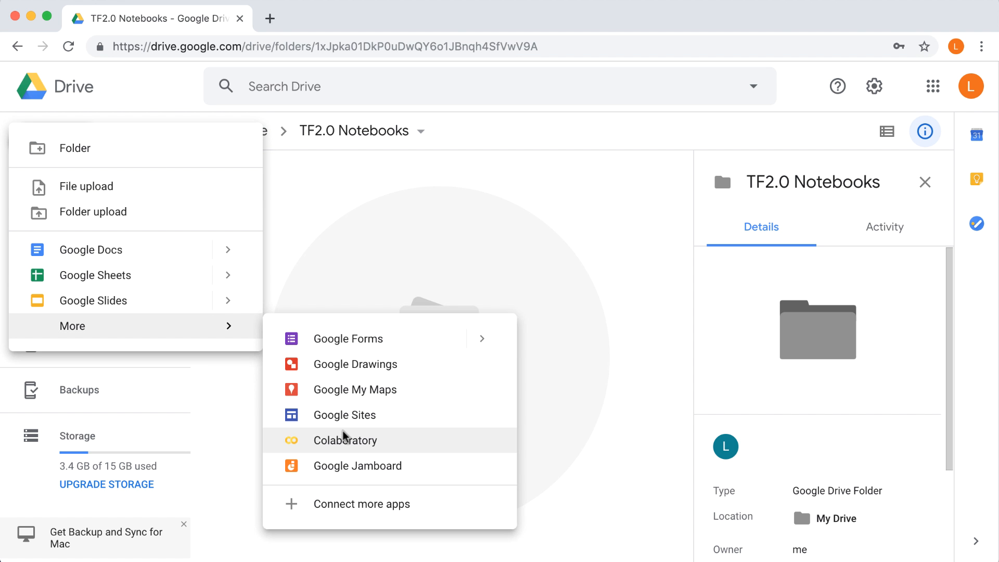
click(345, 440)
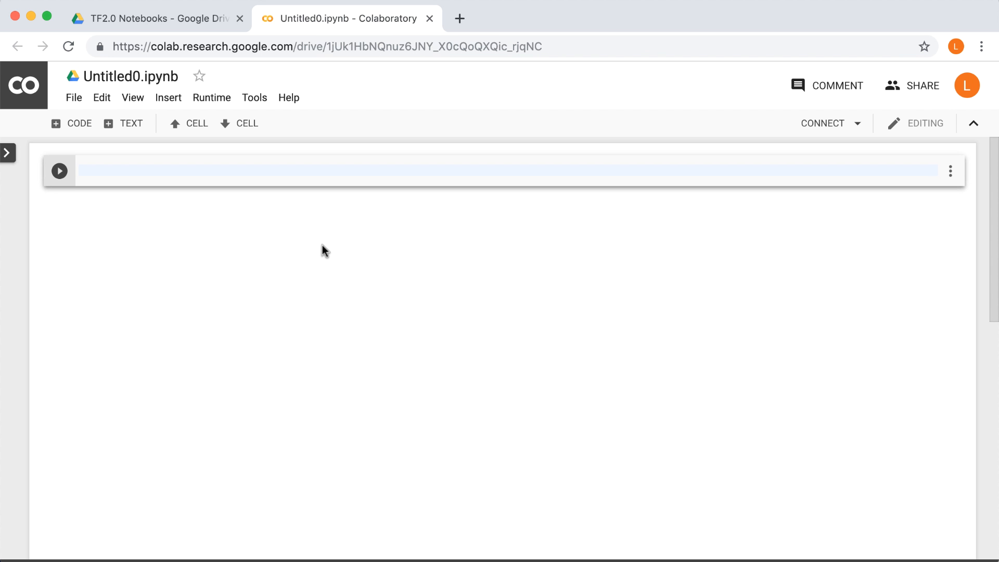
mouse_move(73, 97)
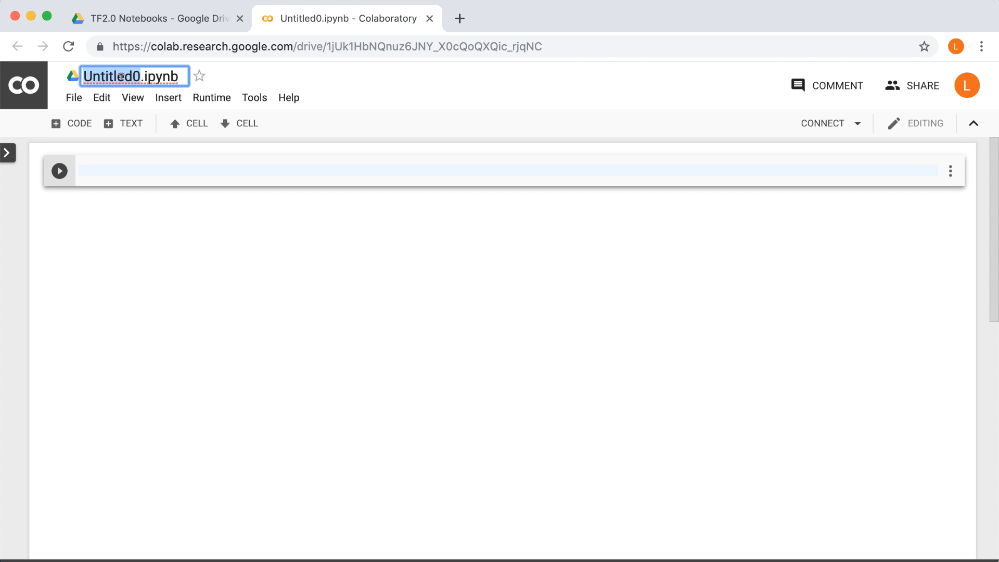
Rename Untitled0.ipynb to 'TF2.0 Intro'.
text(TF2.0 Intro)
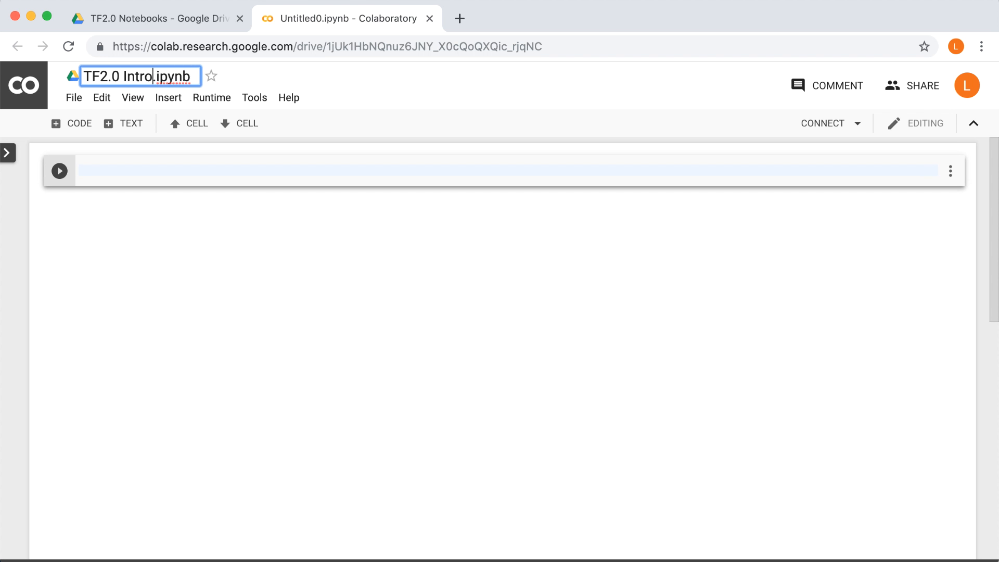
key(Return)
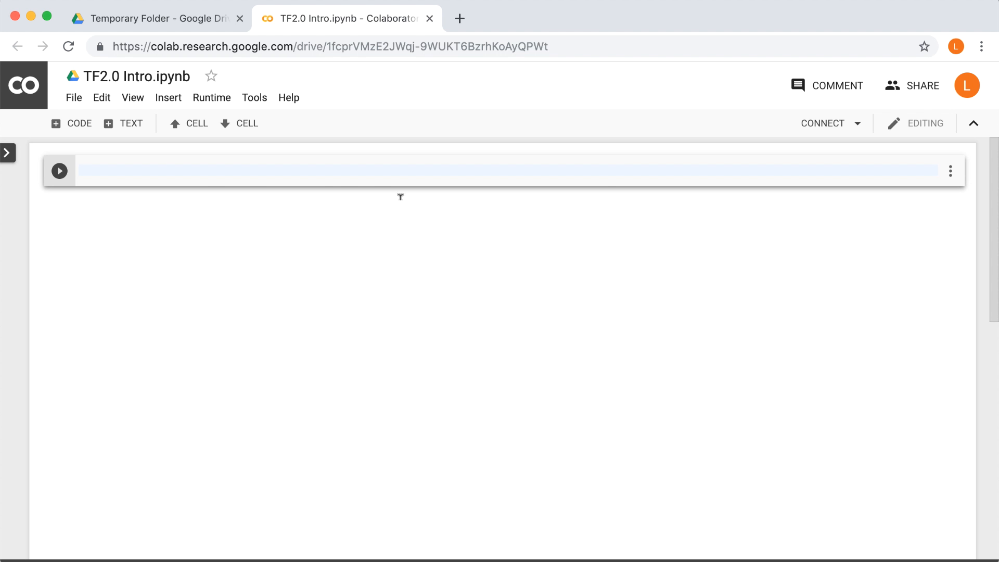
Review notebook settings: keep Python 3 runtime and browse hardware accelerator options like TPU.
click(211, 97)
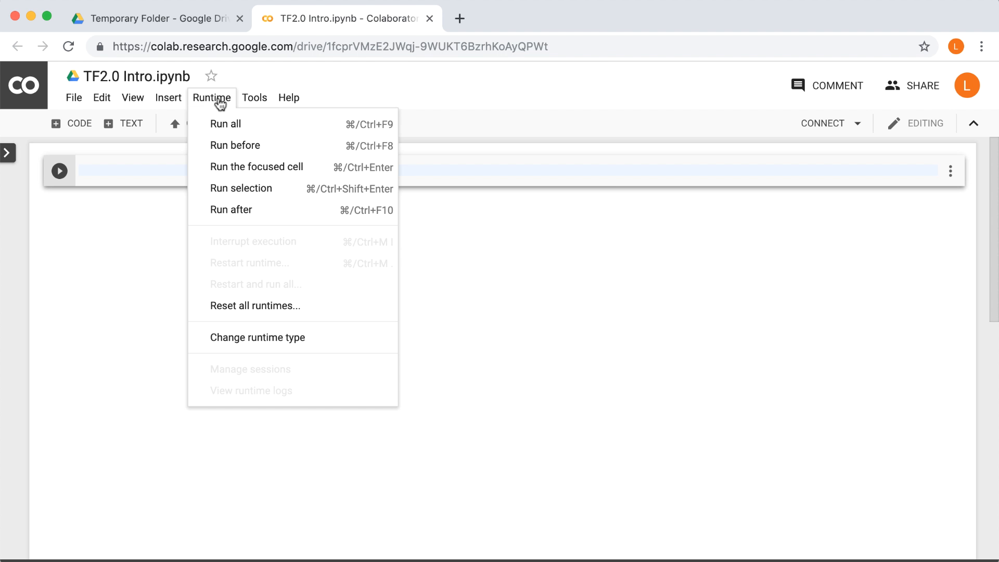
mouse_move(258, 338)
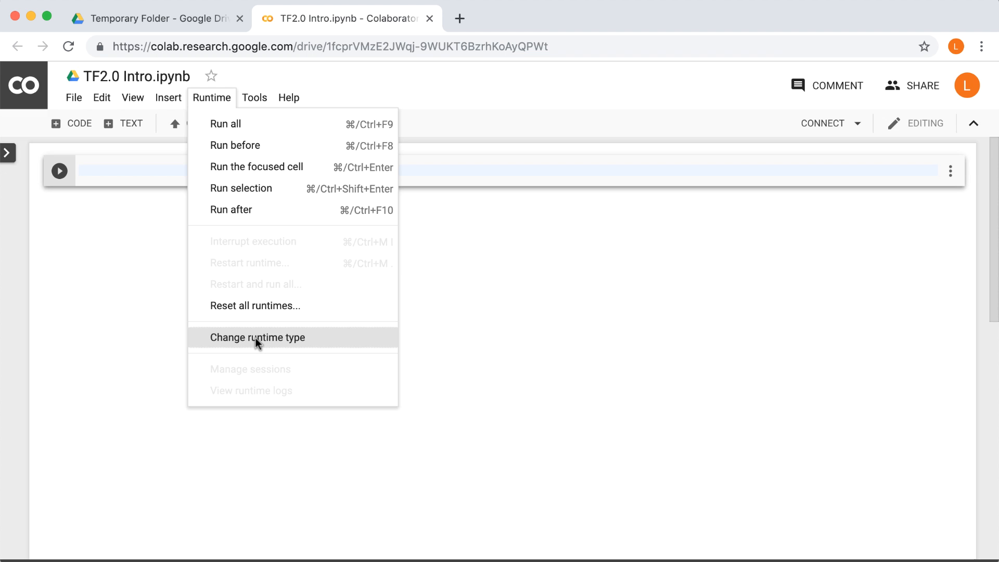
click(258, 337)
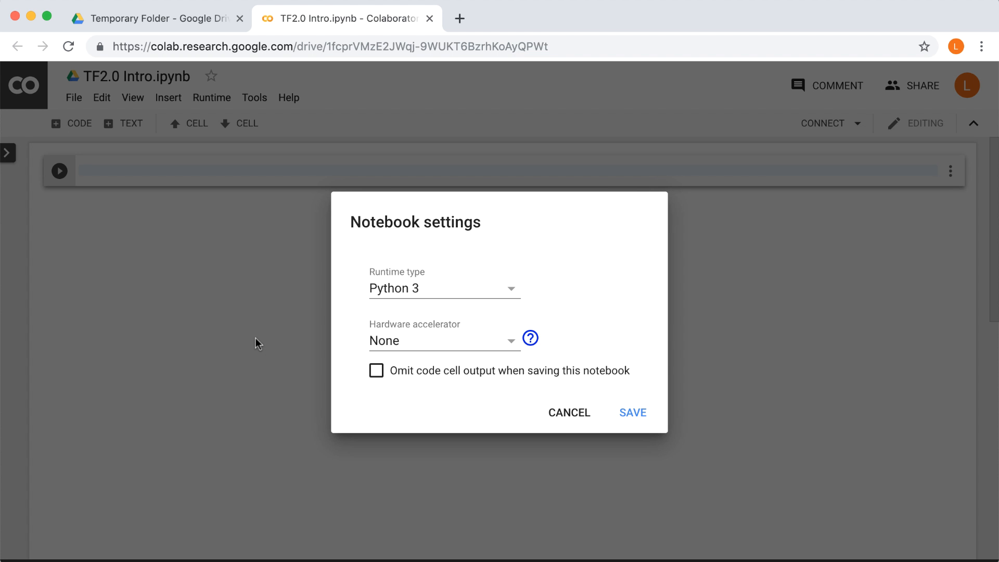
mouse_move(515, 241)
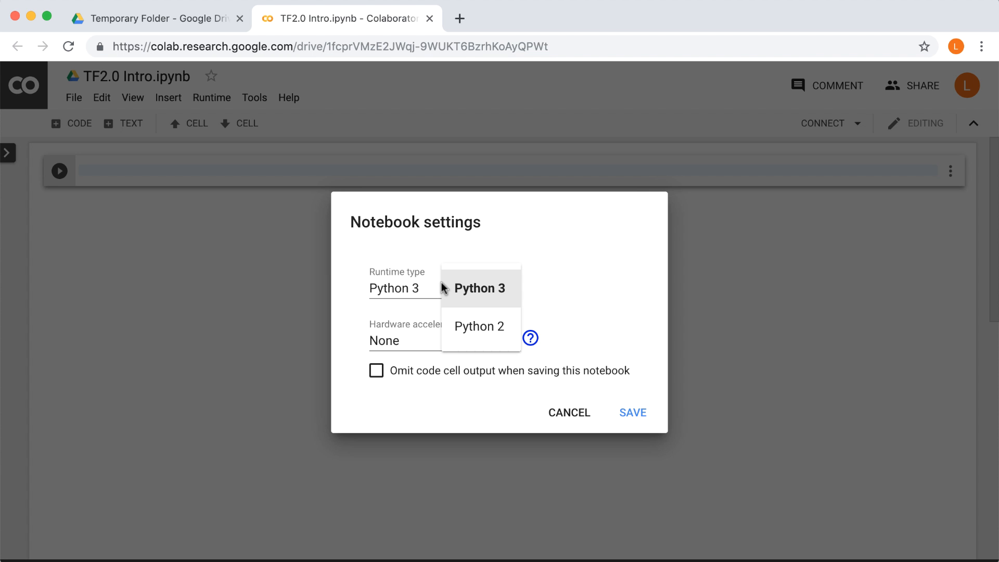
mouse_move(479, 287)
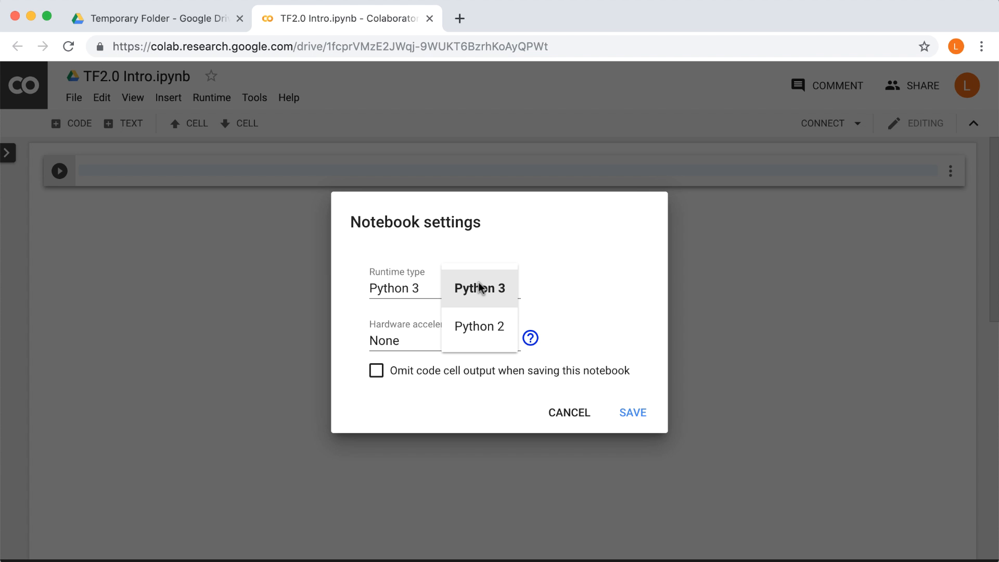
click(480, 287)
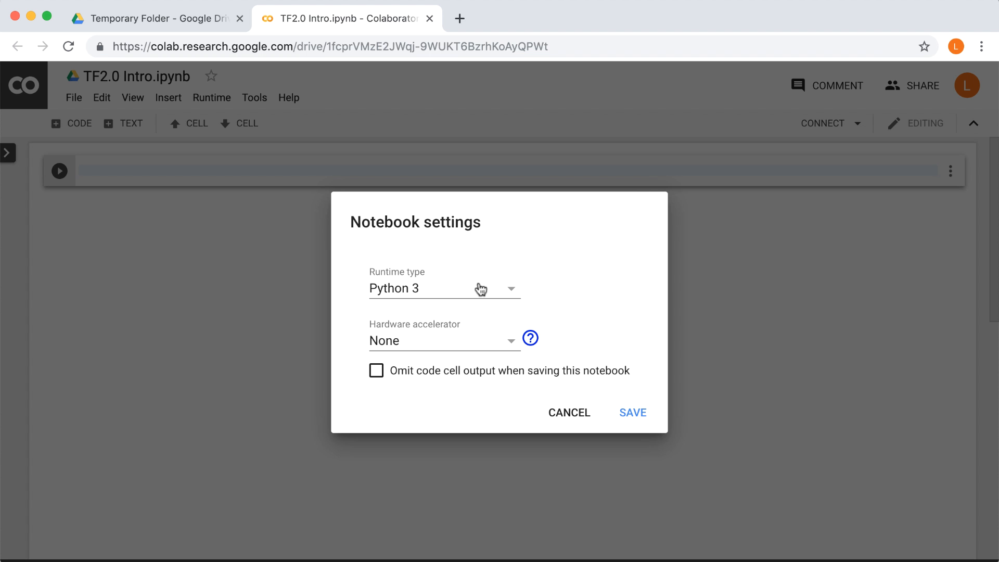
mouse_move(454, 317)
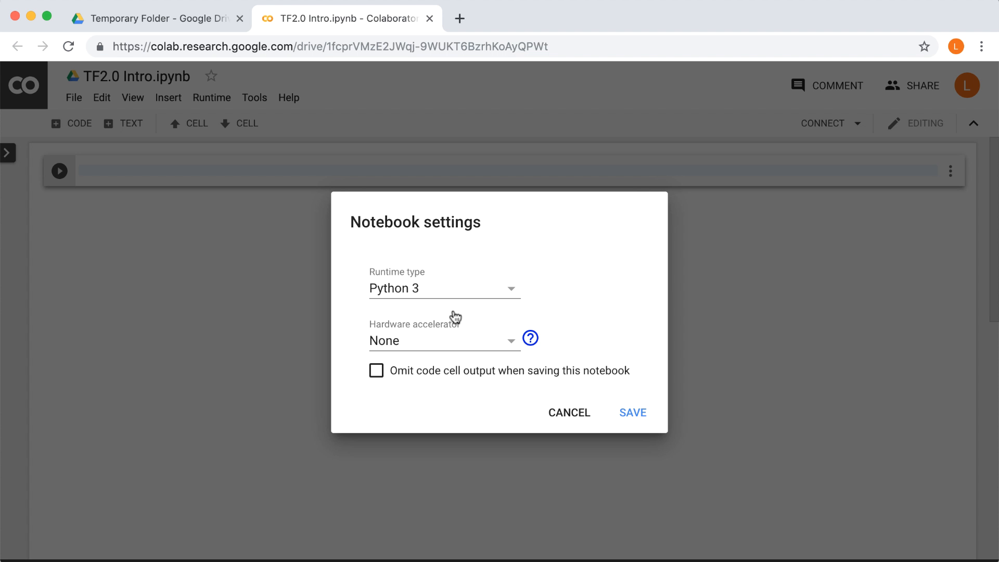
mouse_move(450, 341)
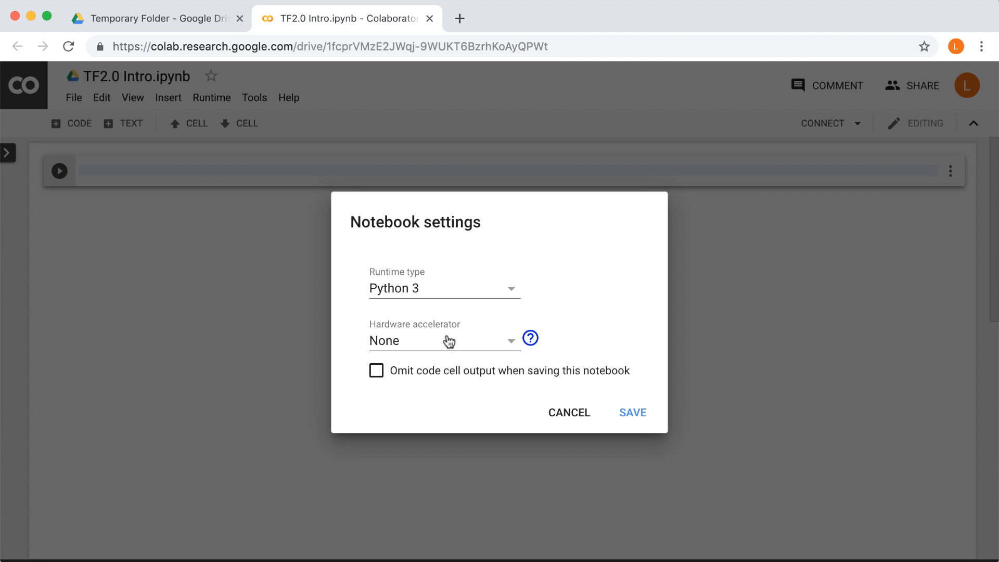
click(444, 340)
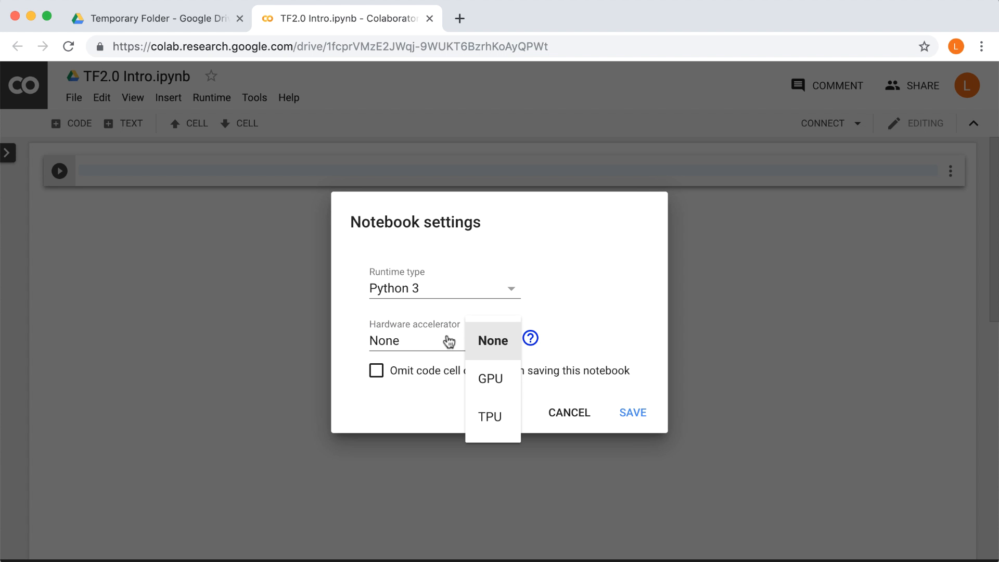
mouse_move(491, 387)
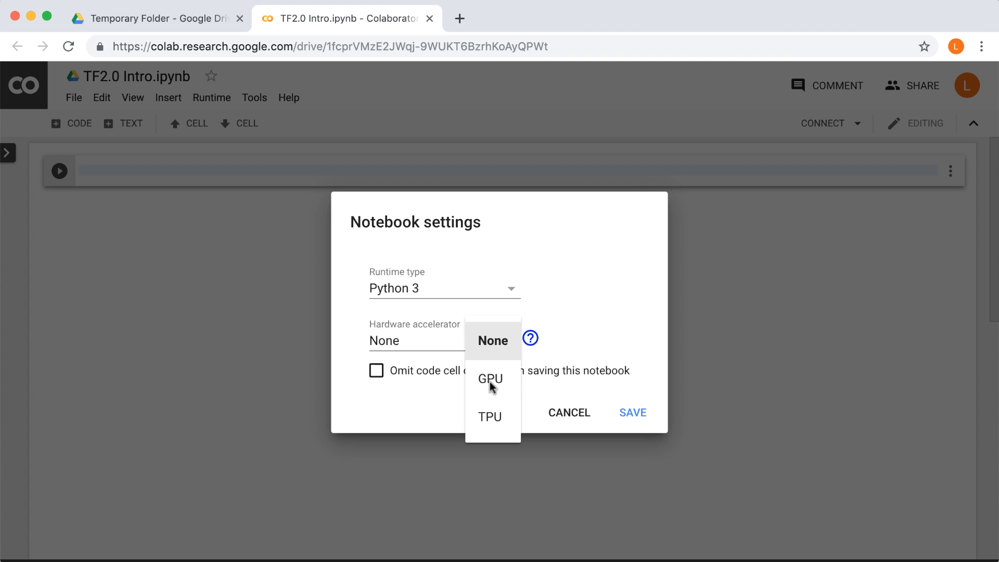
click(490, 416)
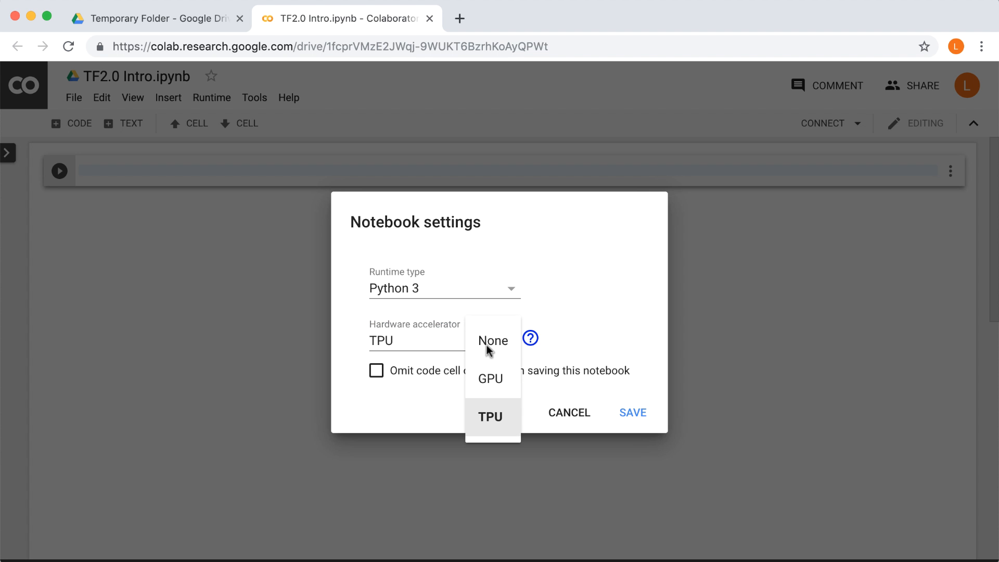
click(493, 341)
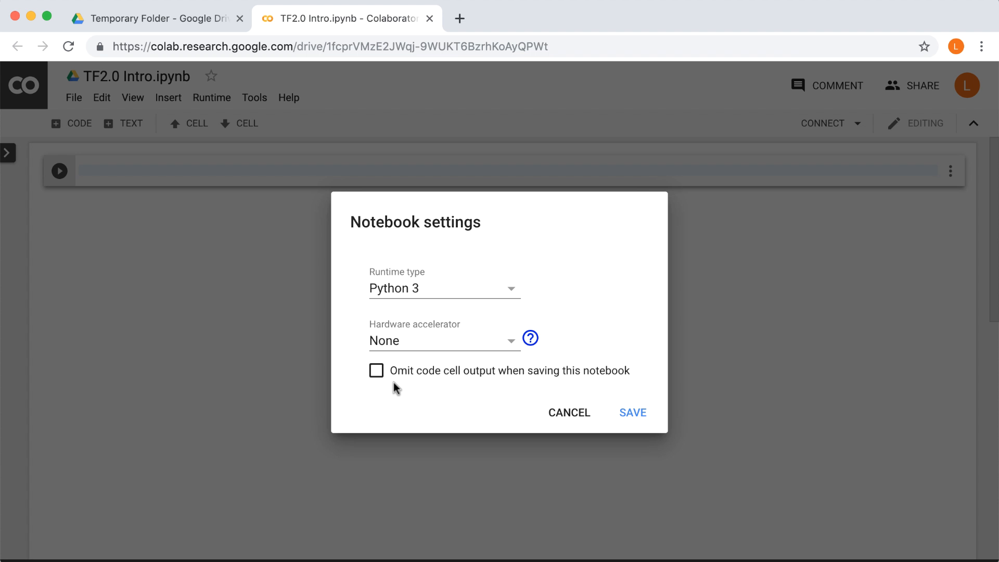
mouse_move(395, 388)
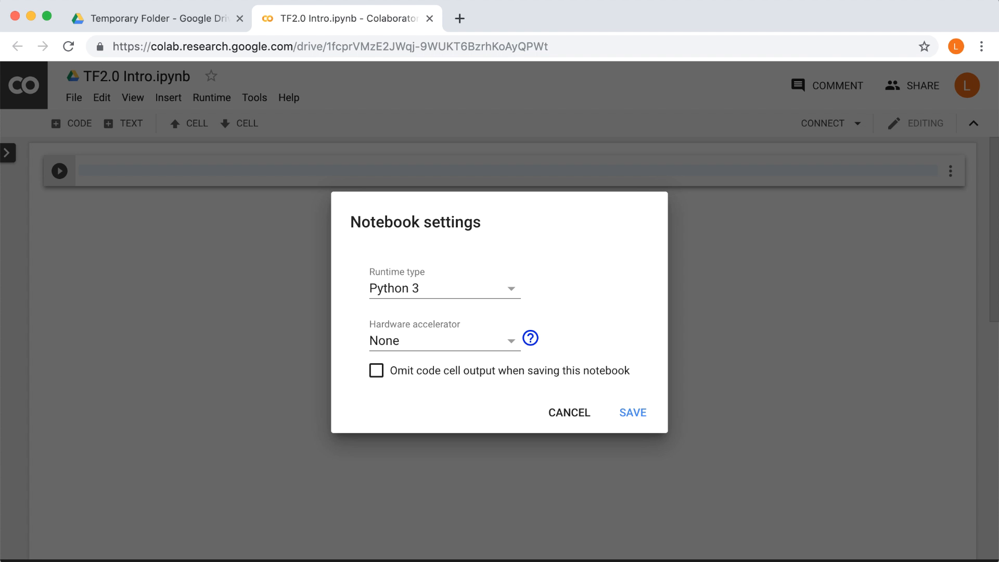
Cancel notebook settings and insert an empty text cell below the code cell.
click(569, 412)
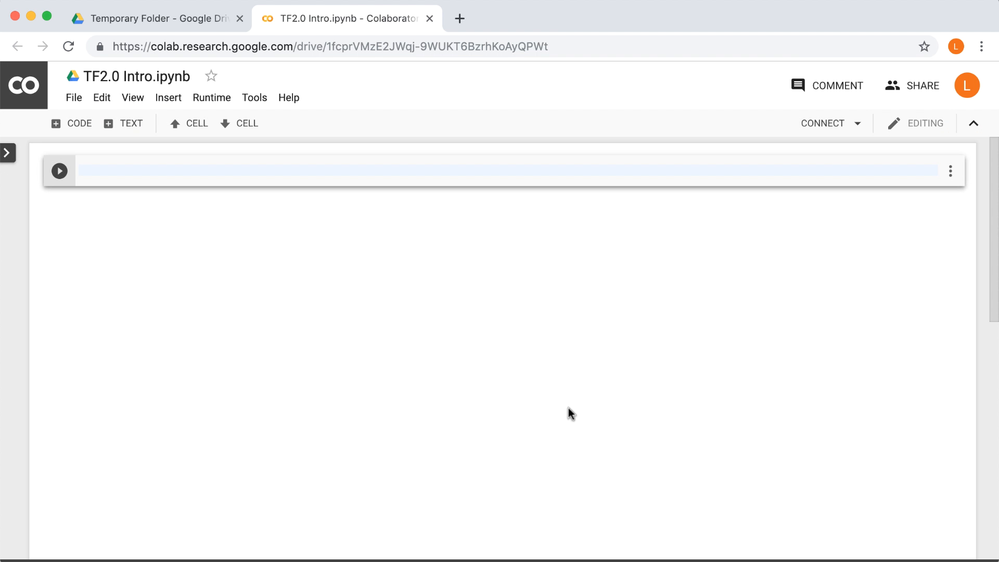
mouse_move(71, 323)
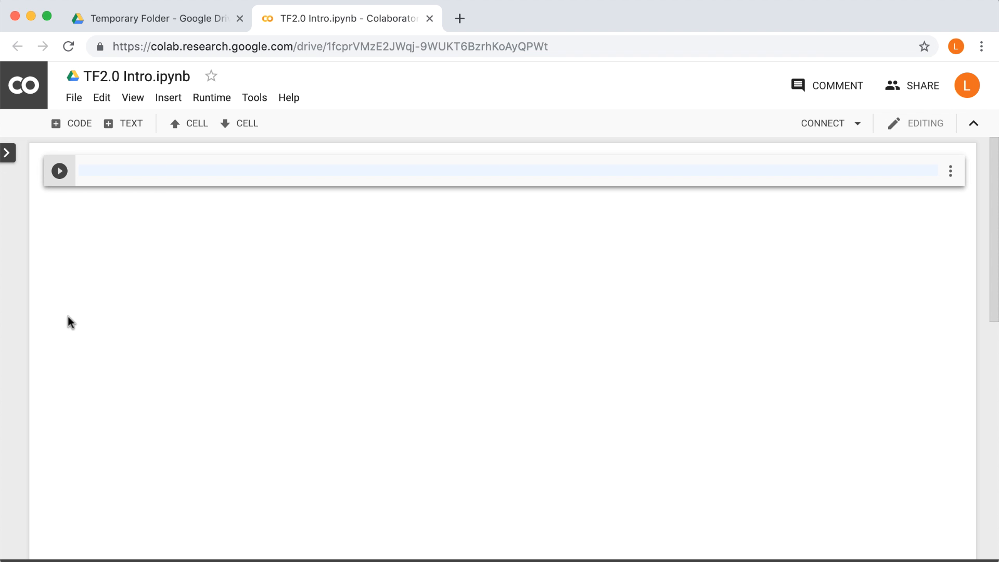
mouse_move(79, 334)
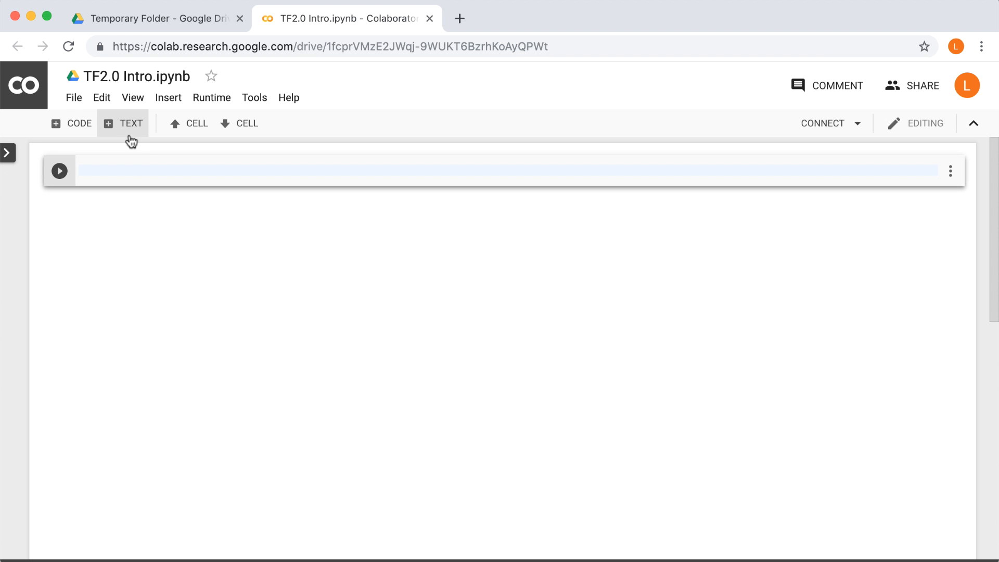
click(123, 123)
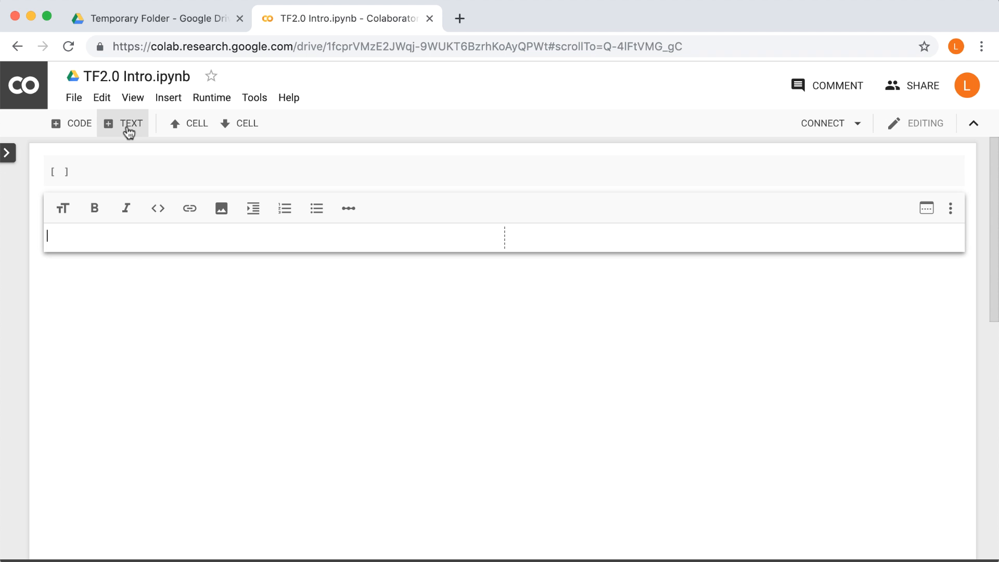
mouse_move(390, 198)
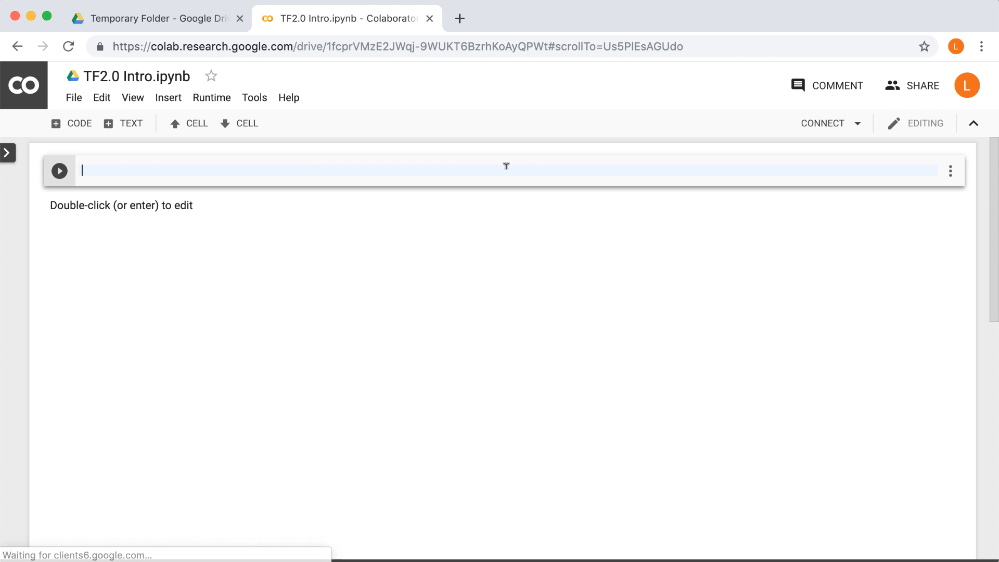
Delete the empty code cell and start editing the remaining text cell.
click(950, 171)
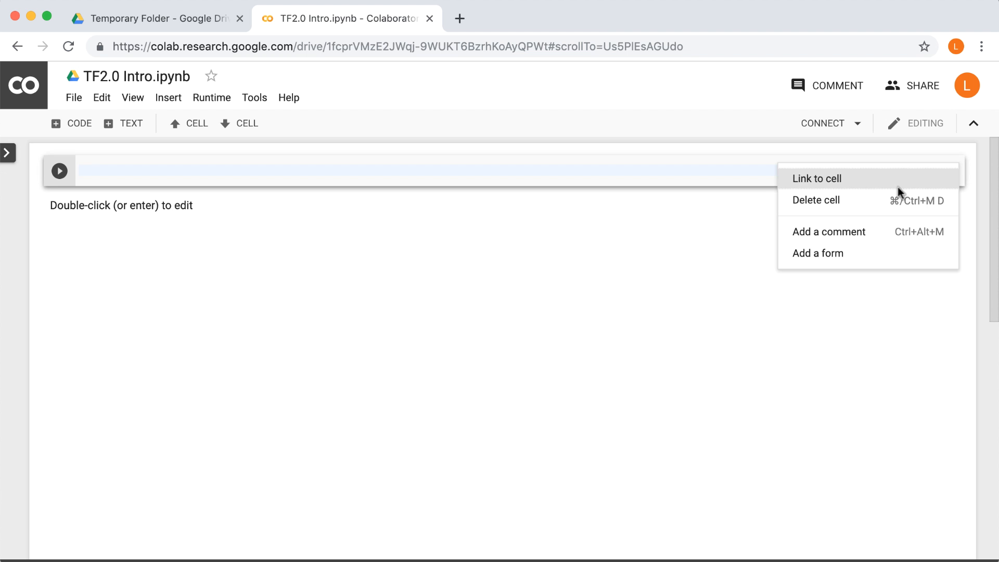
click(818, 179)
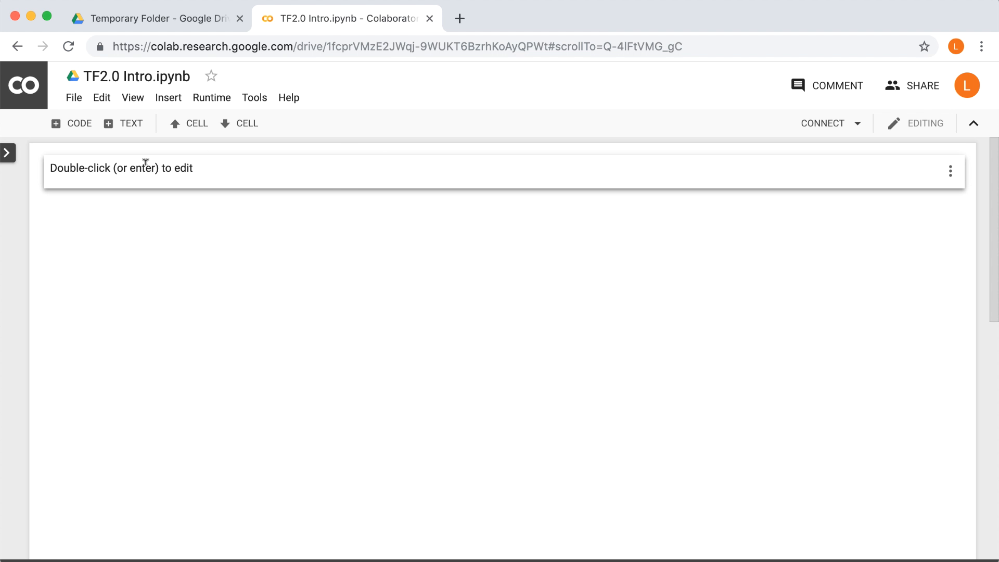
double_click(146, 168)
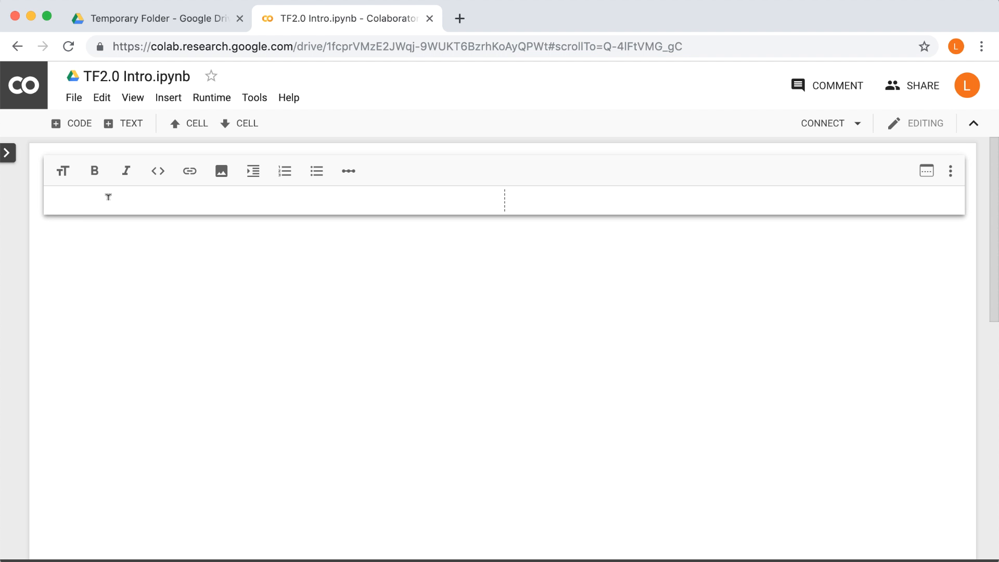
Write '# This is my title' followed by the line 'This is regular text'.
text(T)
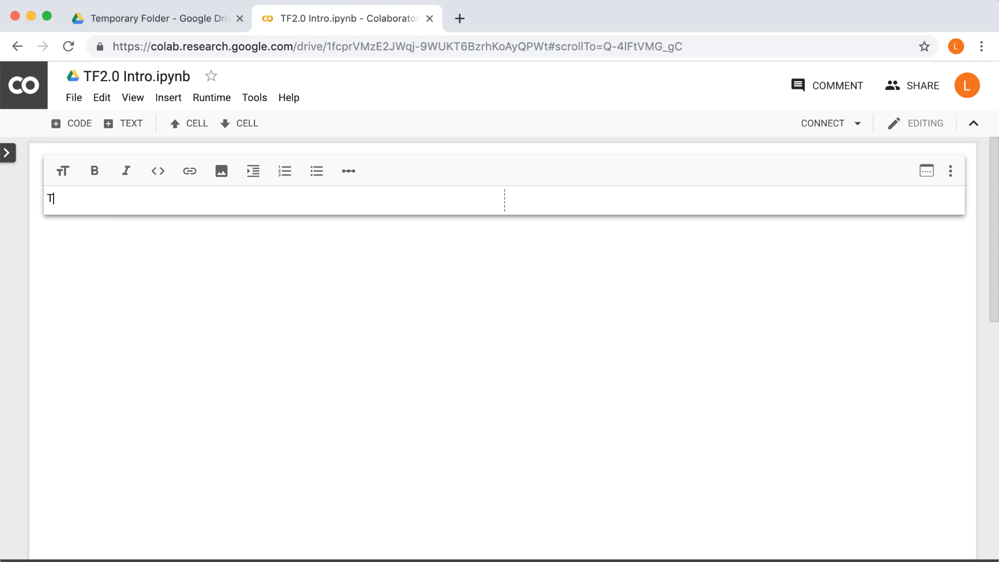
text(his is)
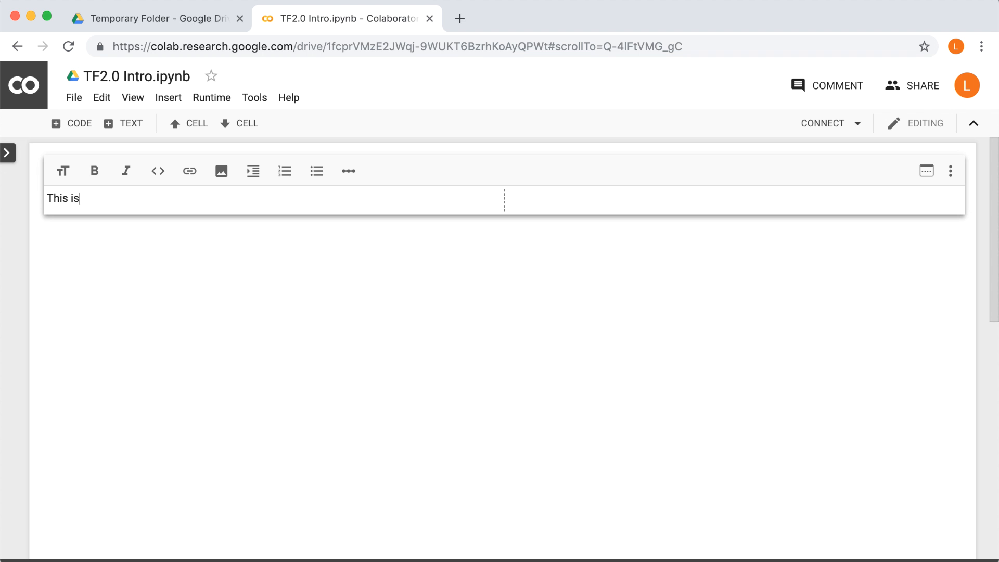
text(my t)
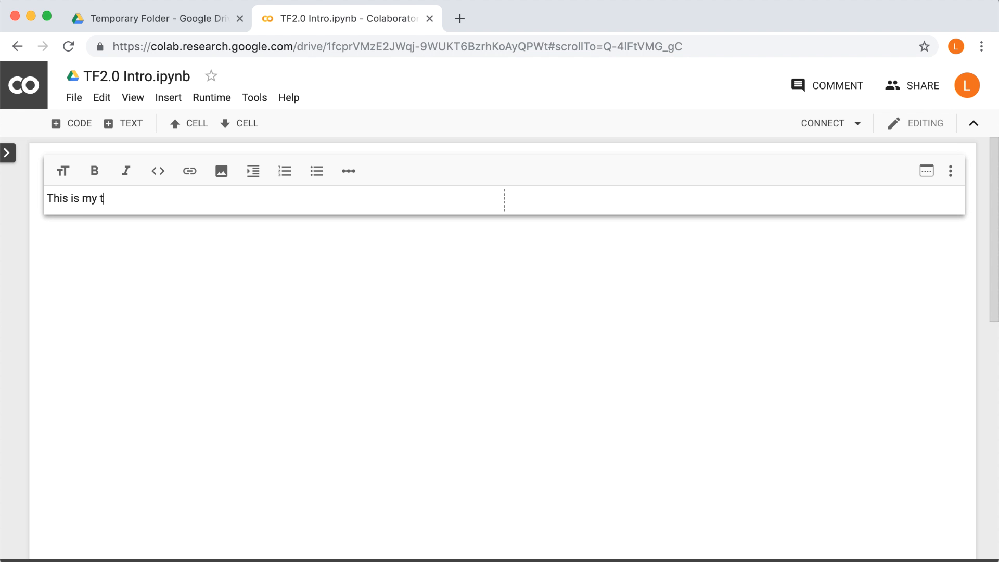
text(itle)
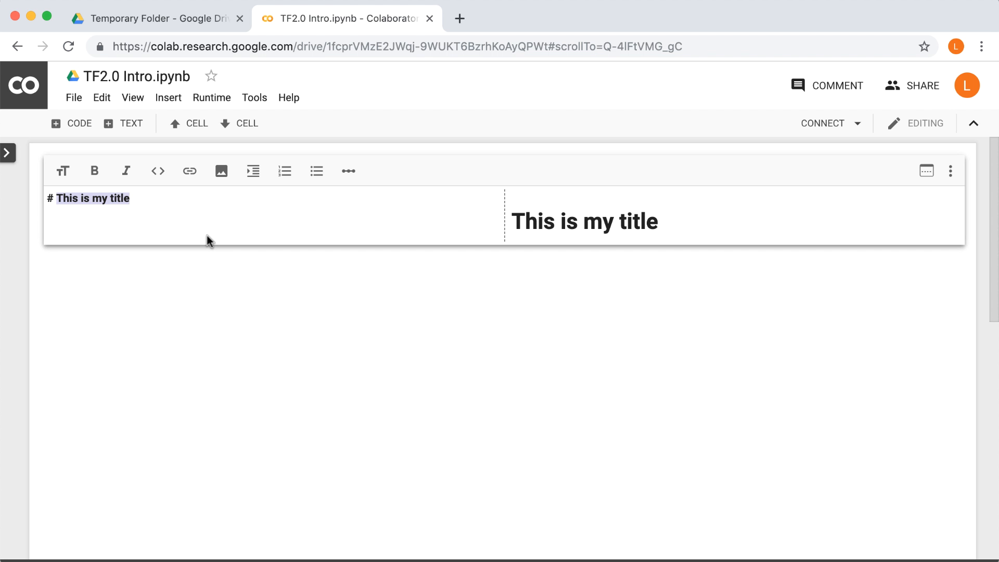
mouse_move(222, 241)
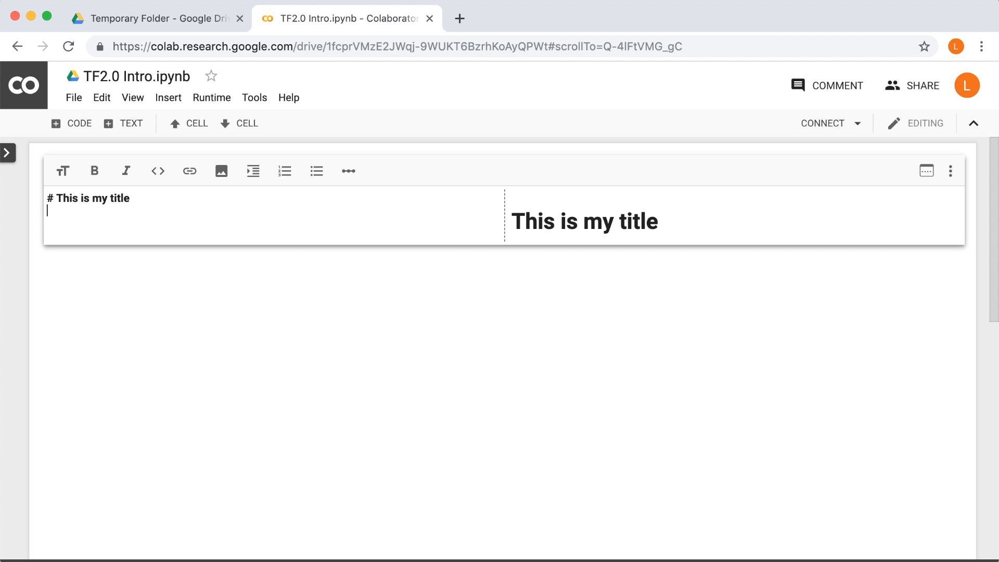
text(T)
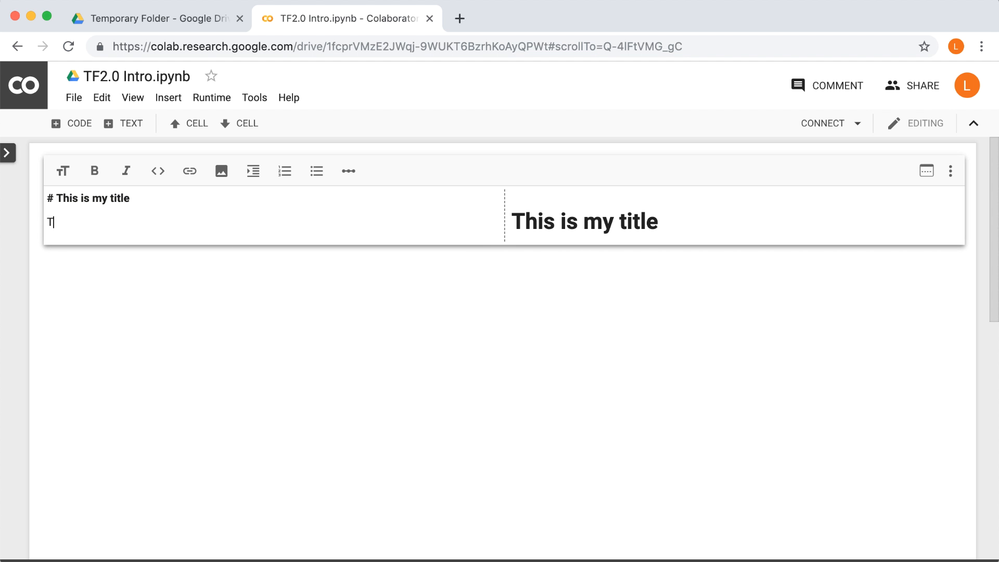
text(his is)
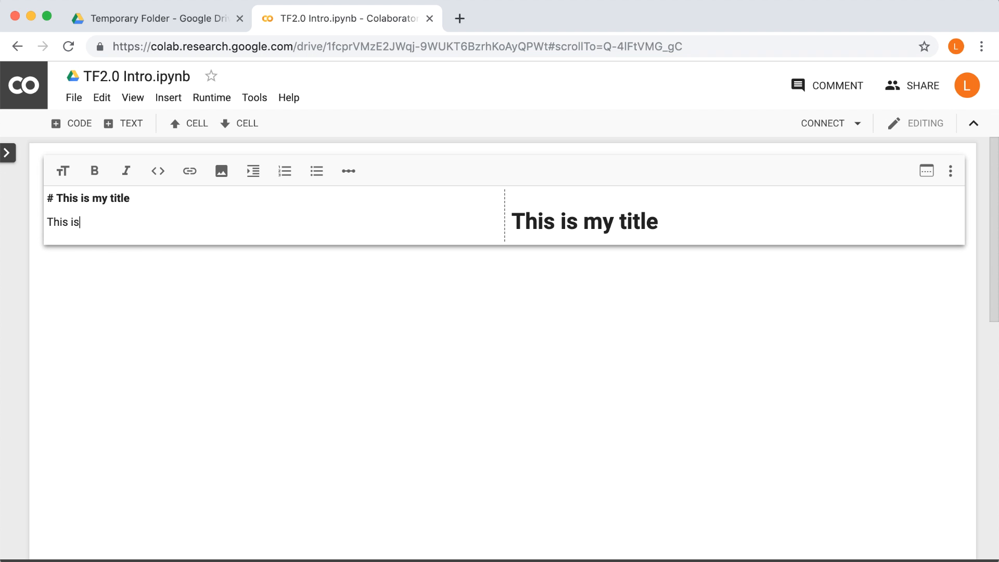
text(regul)
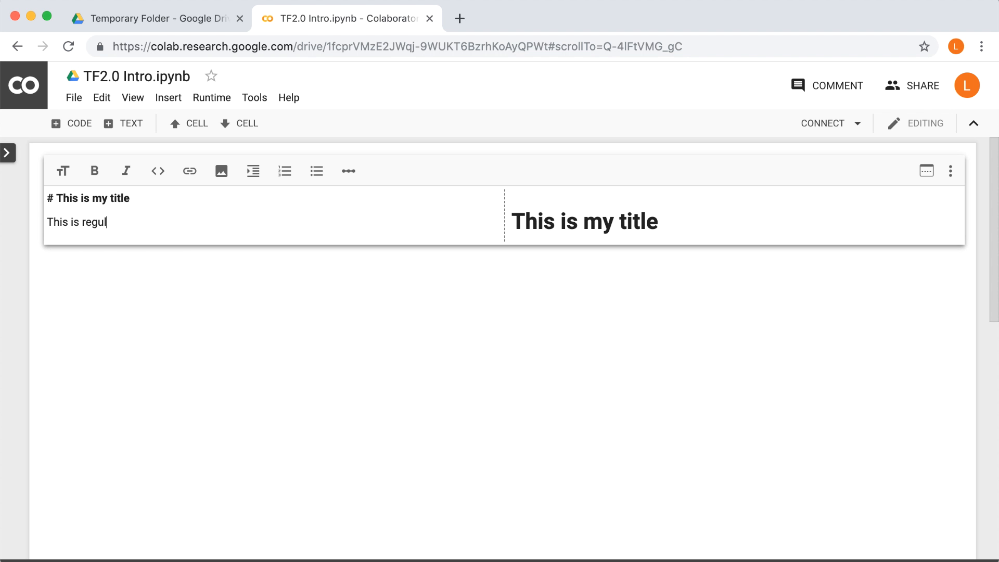
text(ar text)
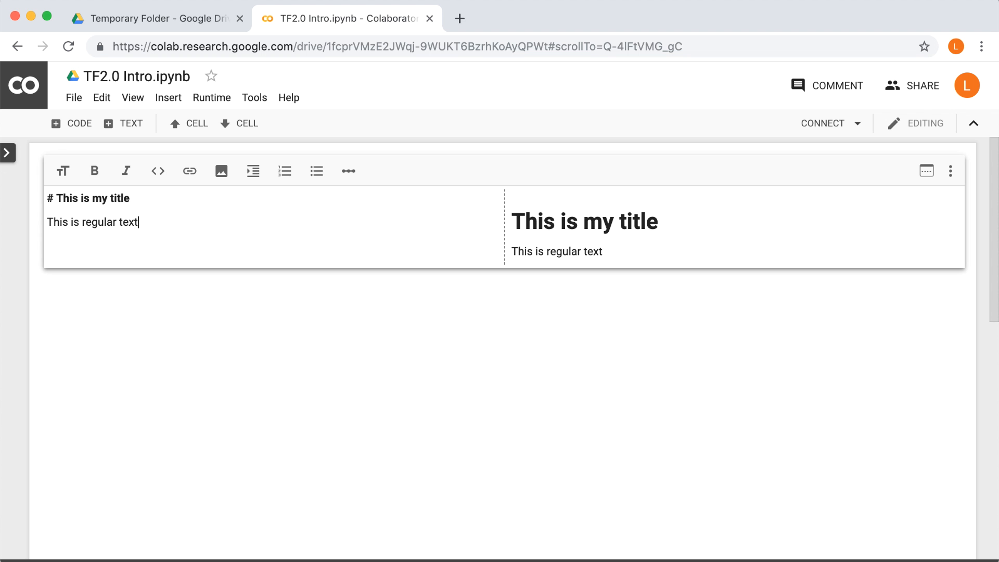
mouse_move(204, 314)
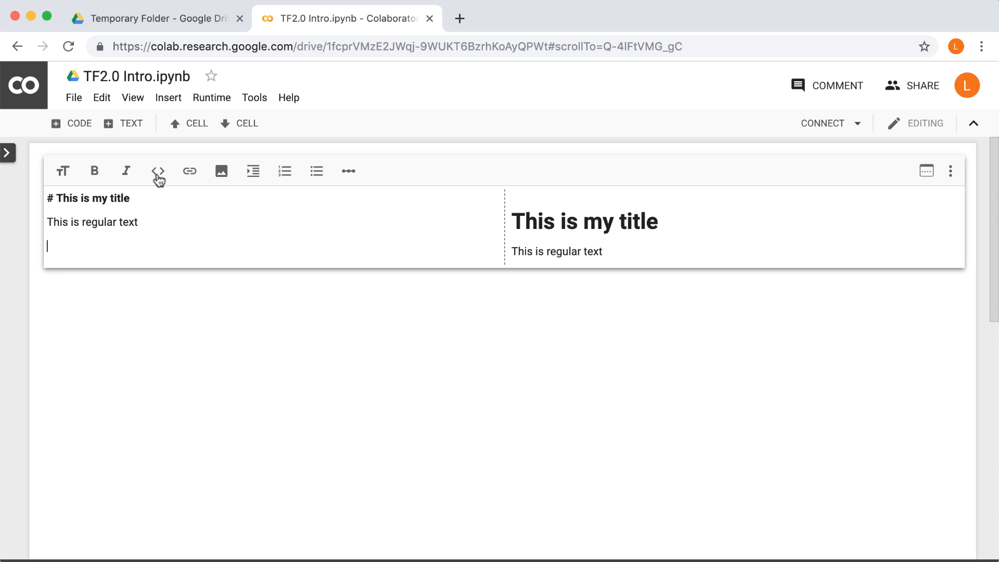
Add a code-formatted line '# This is formatted as code' under the regular text.
click(157, 171)
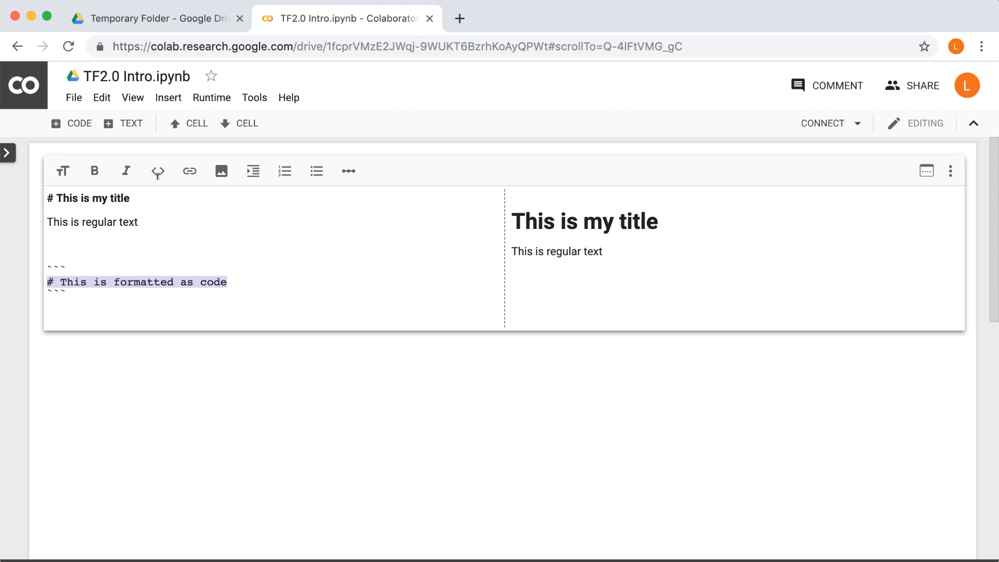
click(157, 170)
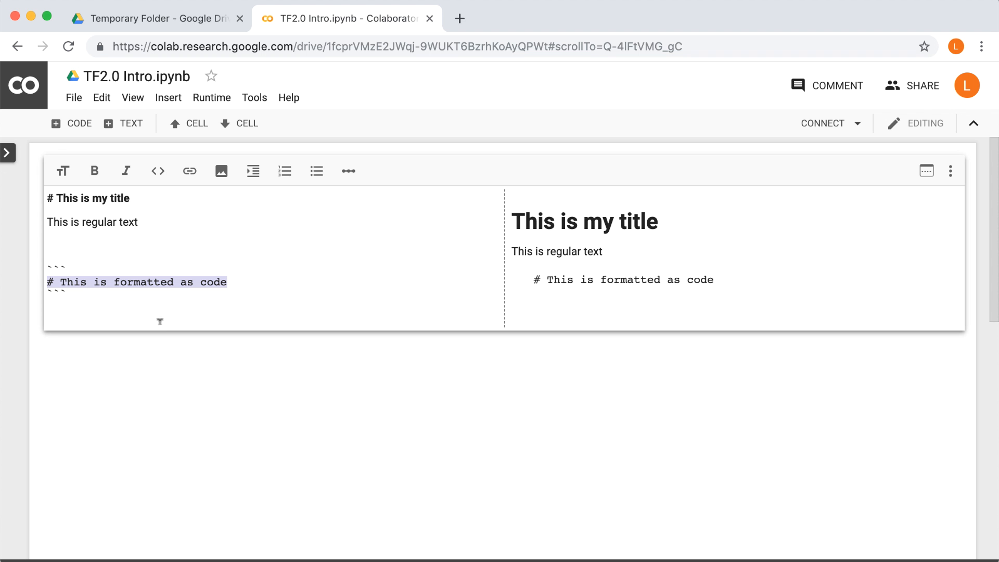
mouse_move(197, 257)
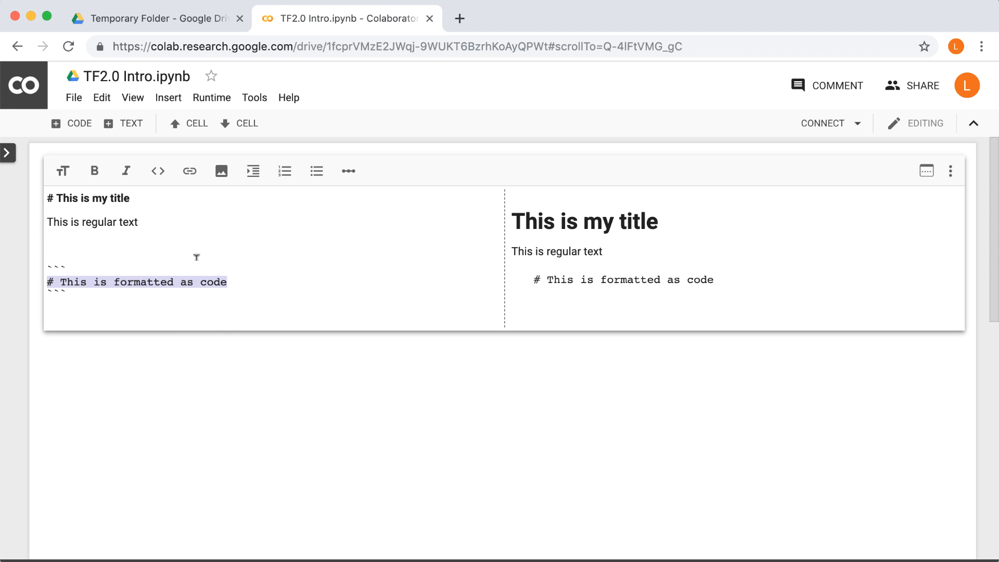
mouse_move(230, 196)
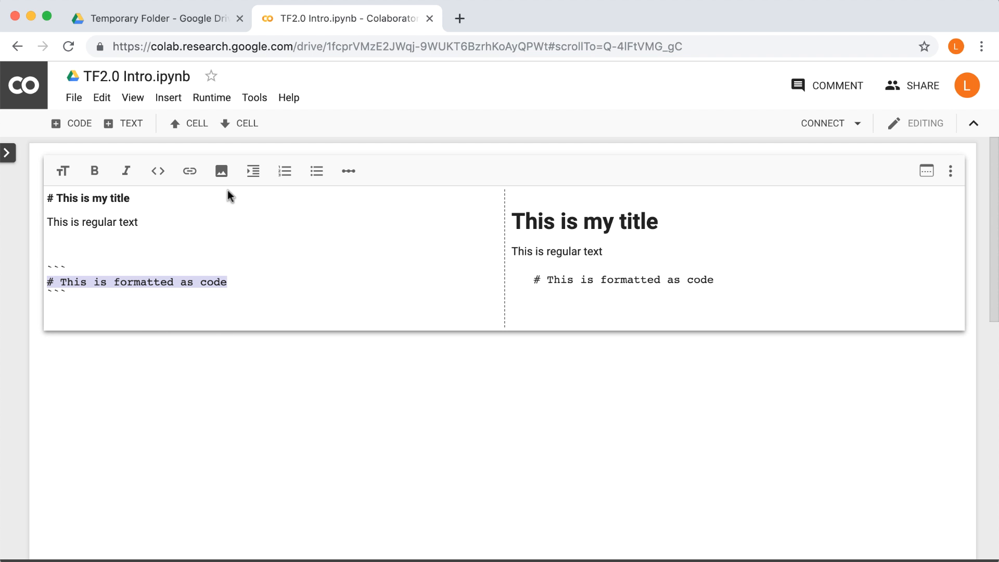
mouse_move(253, 173)
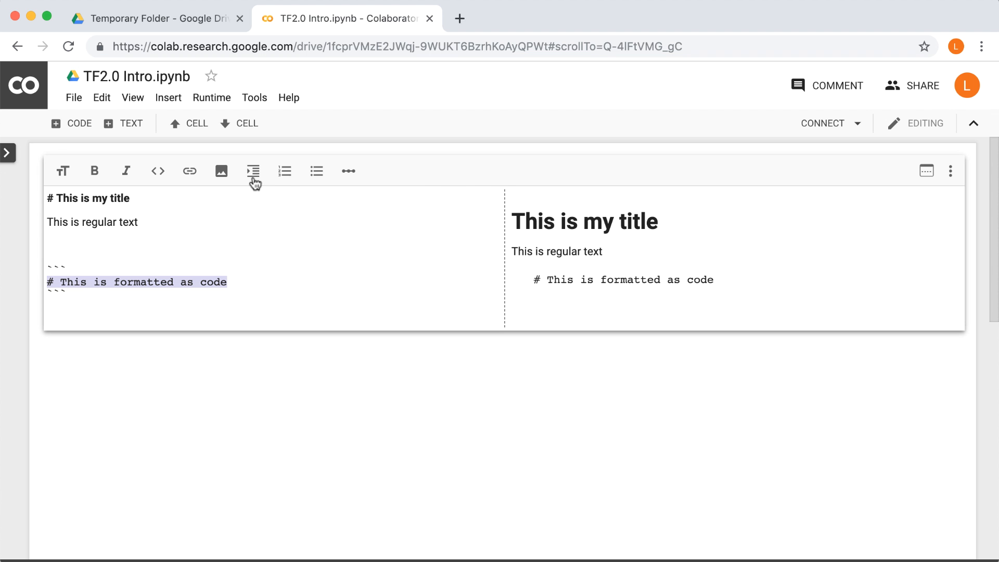
mouse_move(321, 180)
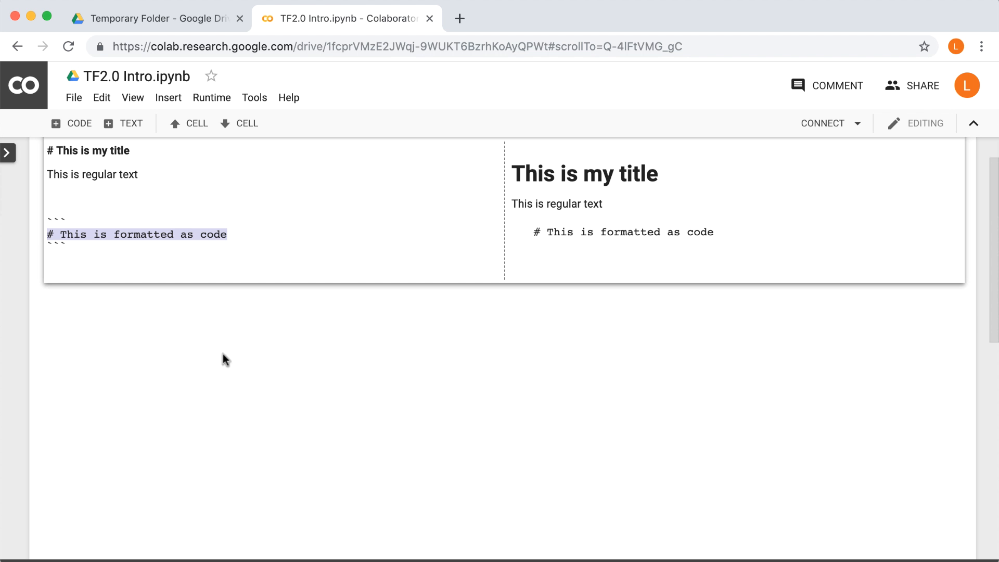
mouse_move(71, 123)
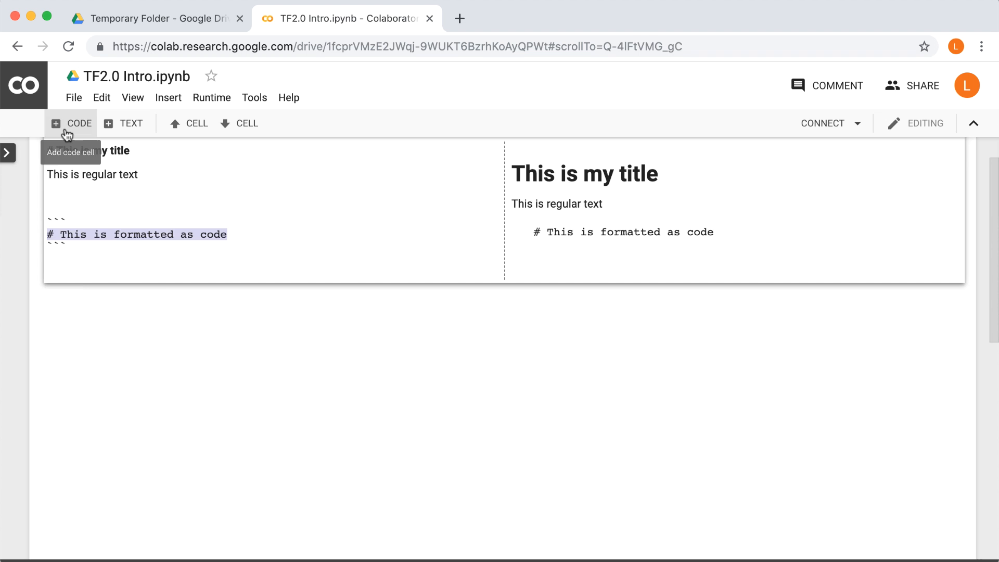
Add a code cell importing numpy as np and matplotlib.pyplot as plt, and run it.
click(71, 122)
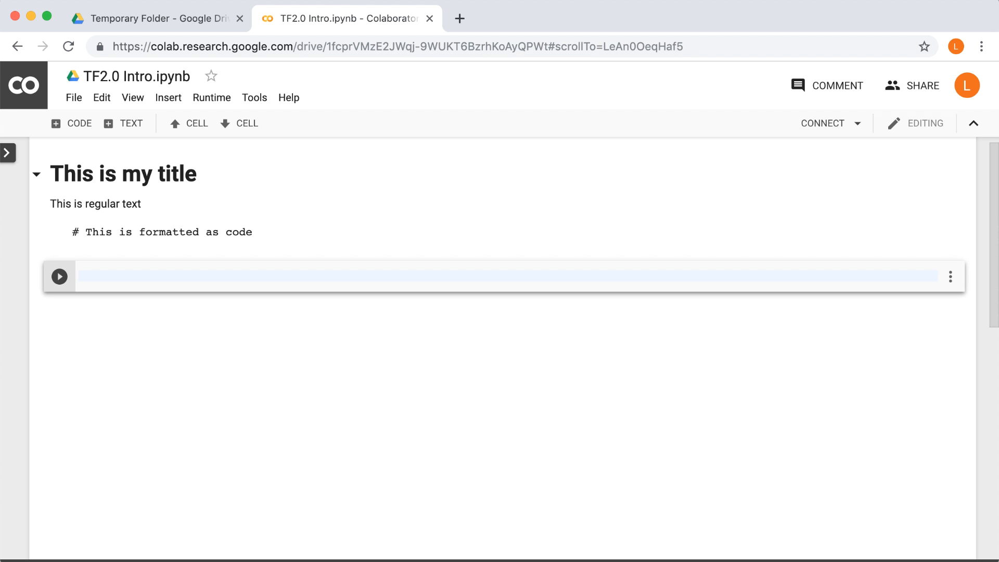
text(import numpy)
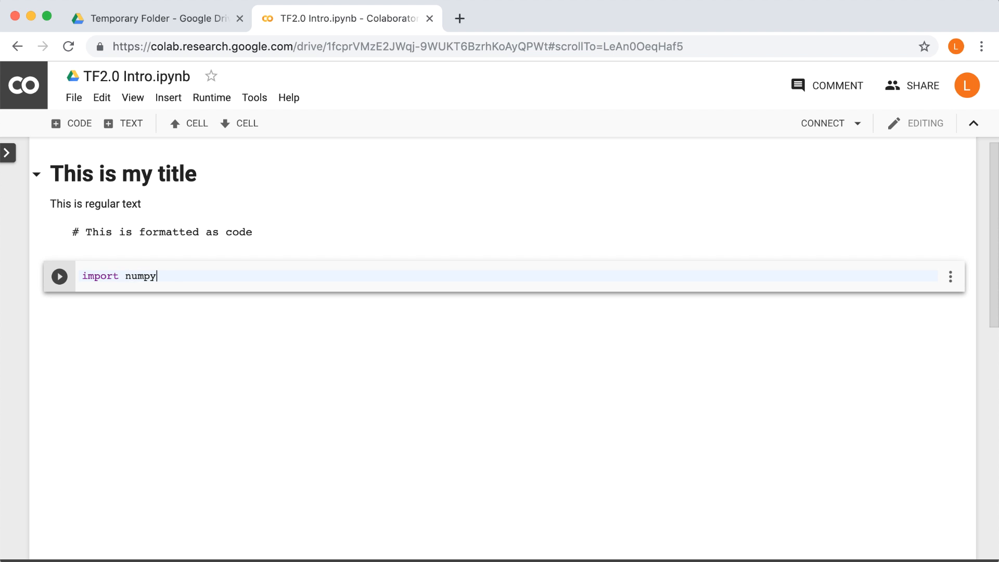
text(as np)
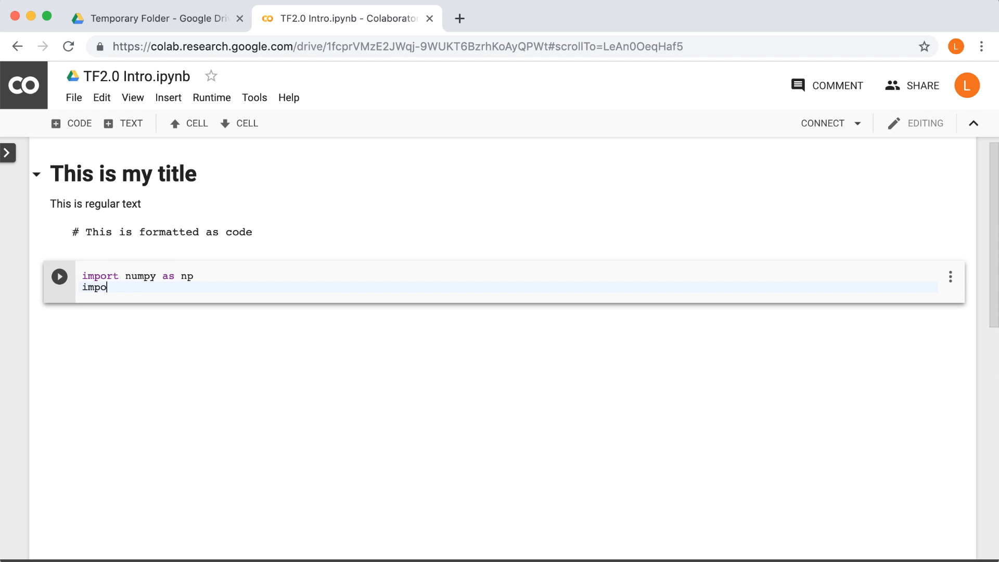
text(rt matplotlib)
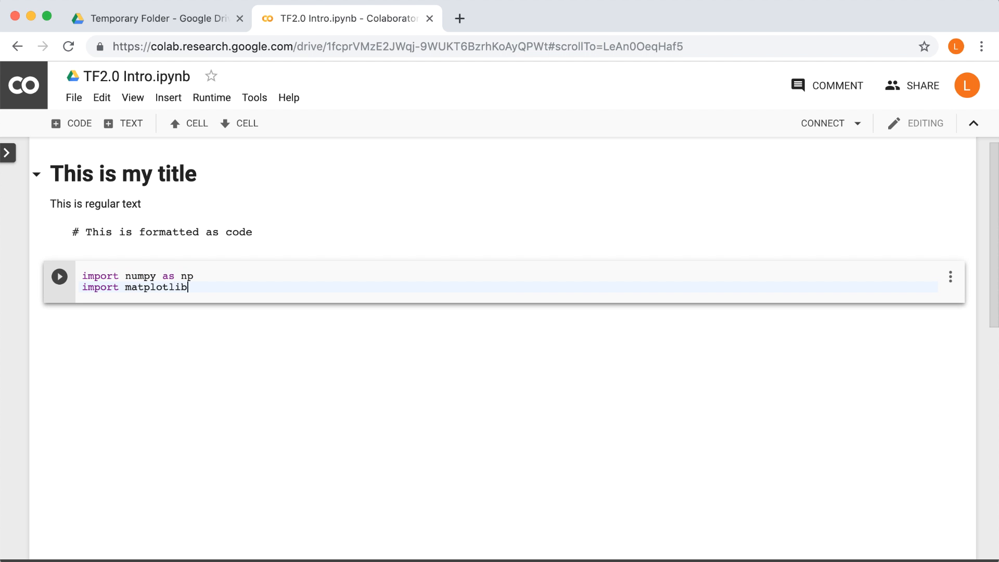
text(.pyplot as plt)
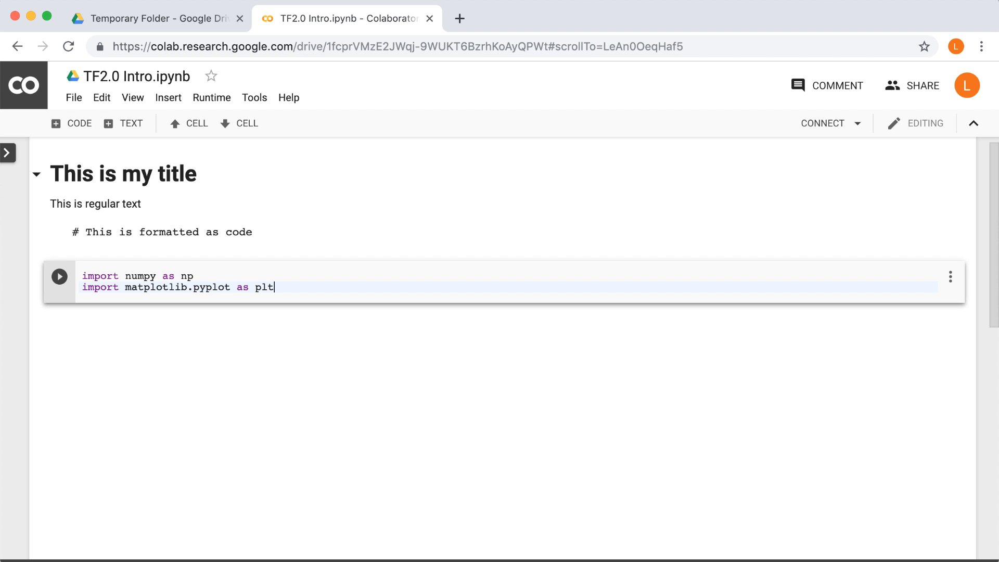
click(59, 276)
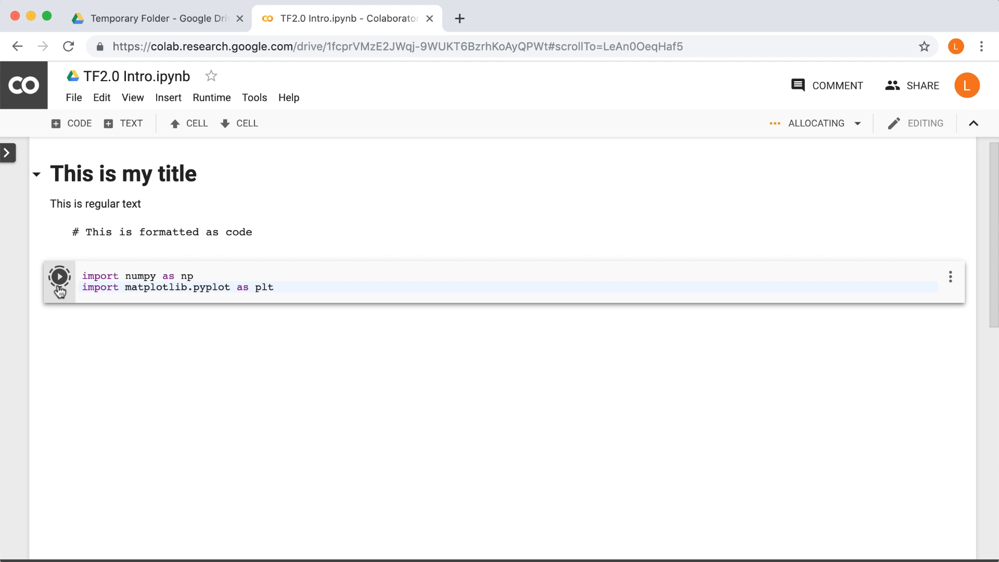
click(59, 276)
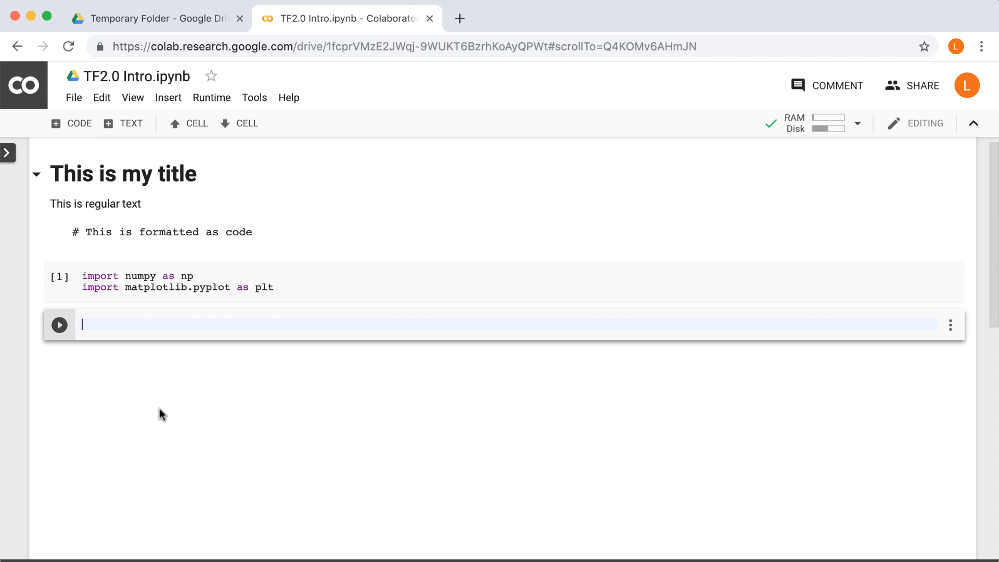
mouse_move(185, 429)
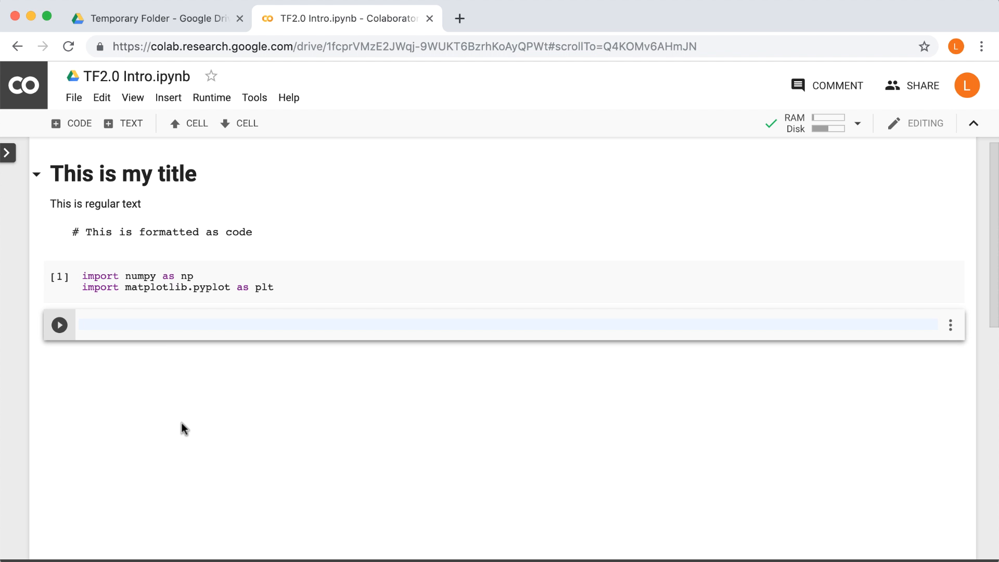
Enter x = np.linspace(0, 10*np.pi, 1000) and y = np.sin(x) in the cell.
text(x = n)
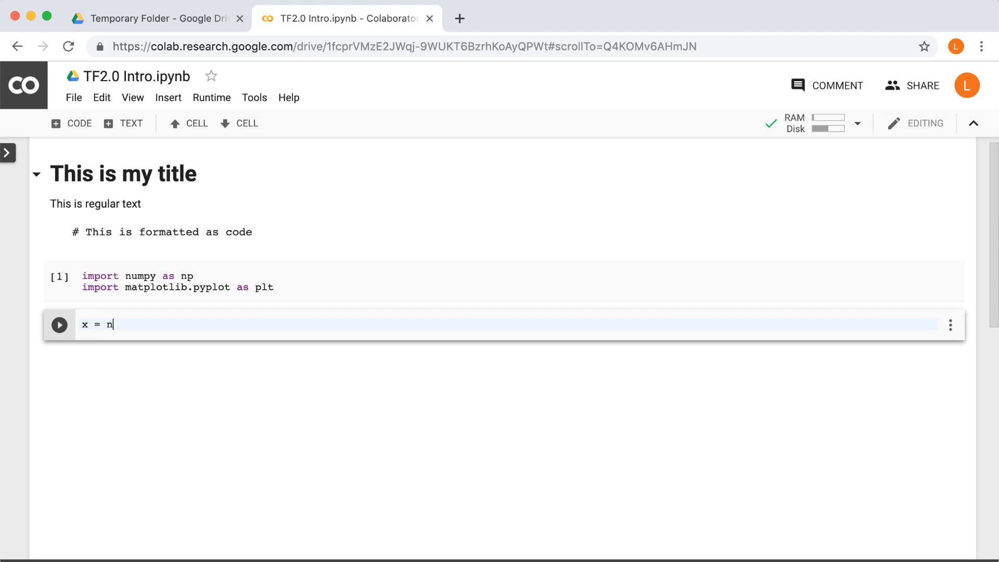
text(p.lins)
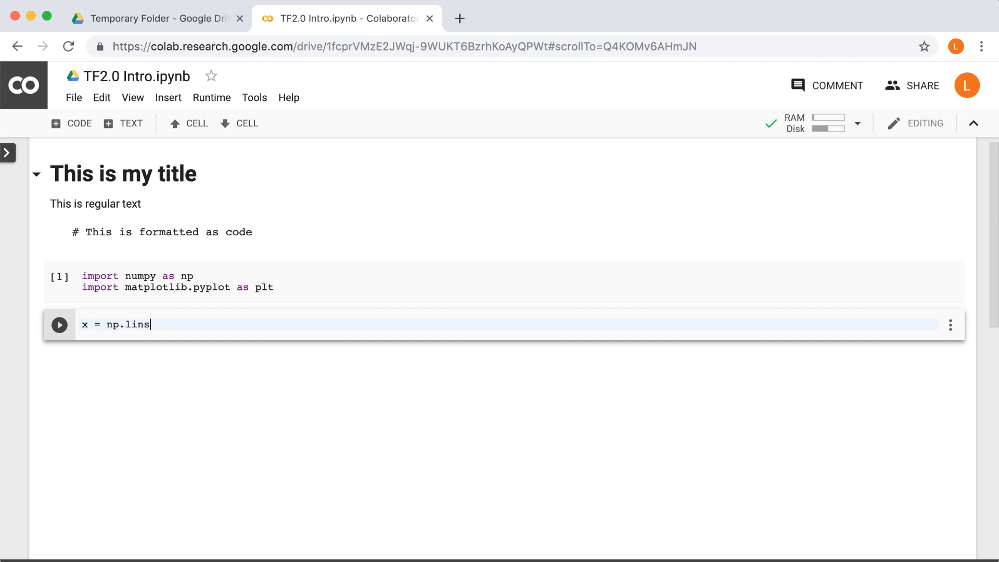
text(pace)
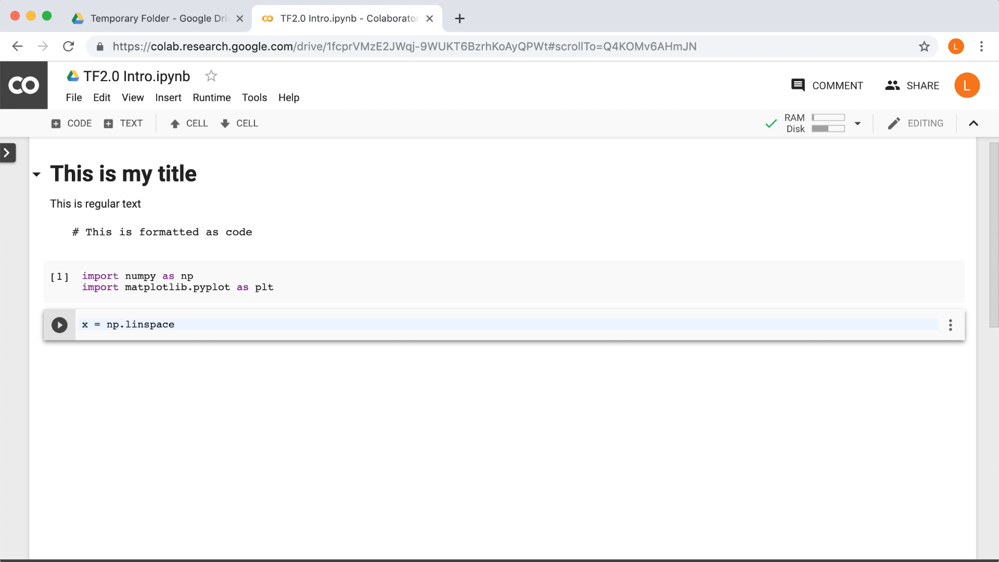
text((0, ))
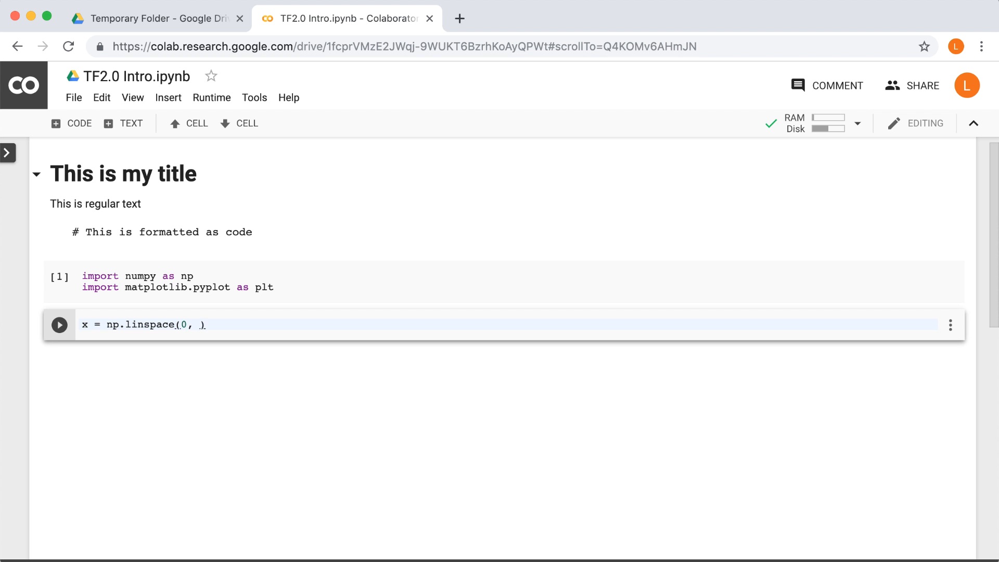
text(10*)
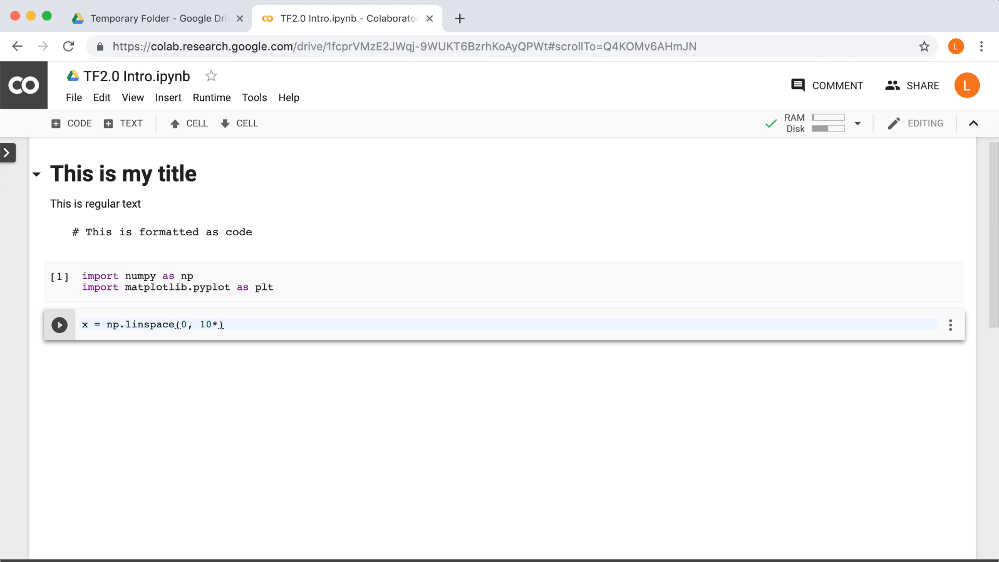
text(np.pi)
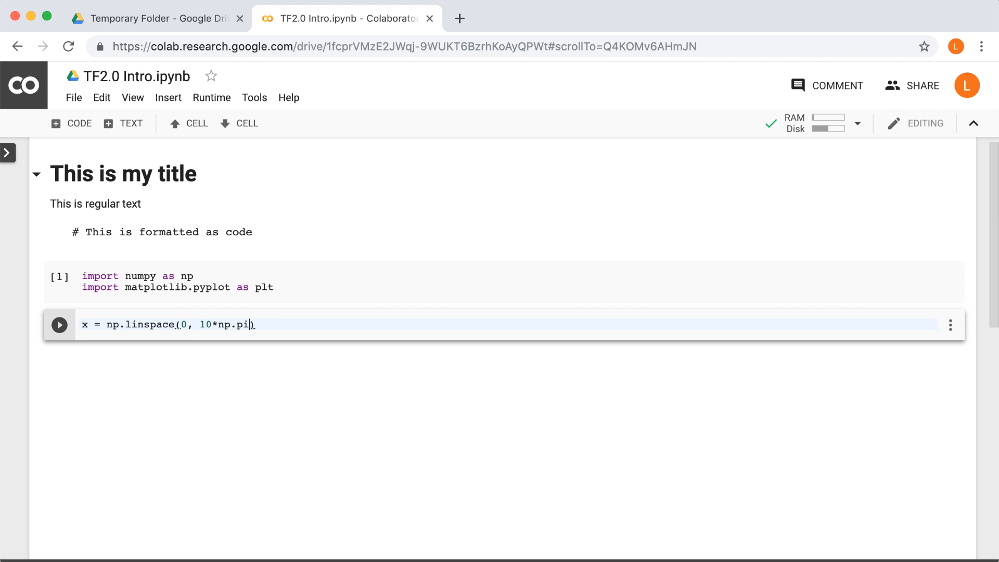
text(, 1000)
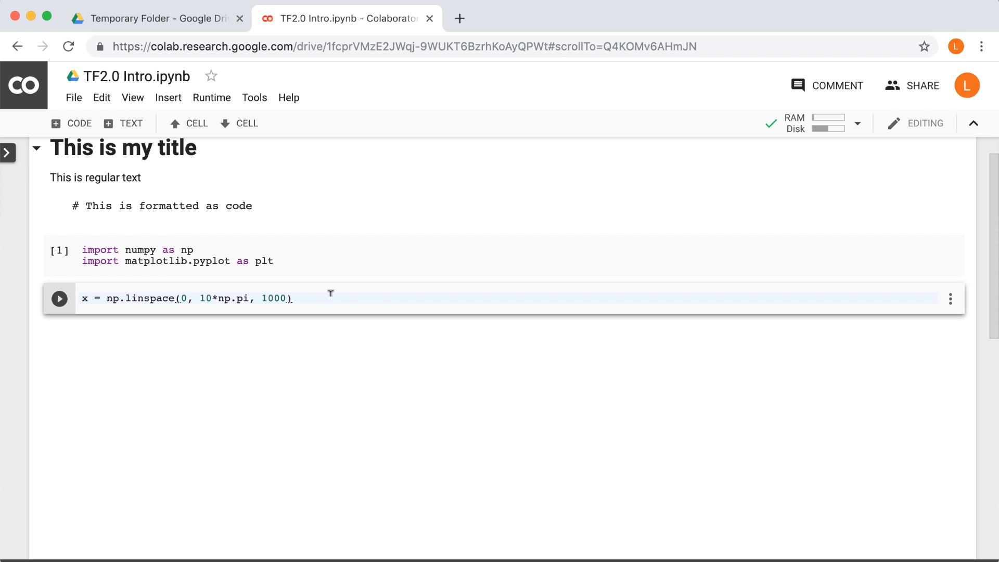
text(y)
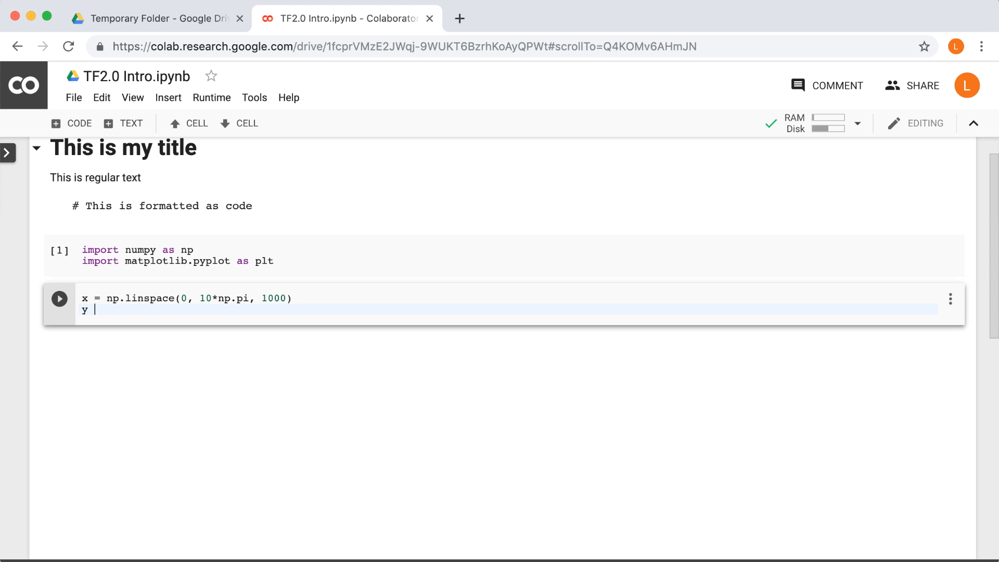
text(= np.)
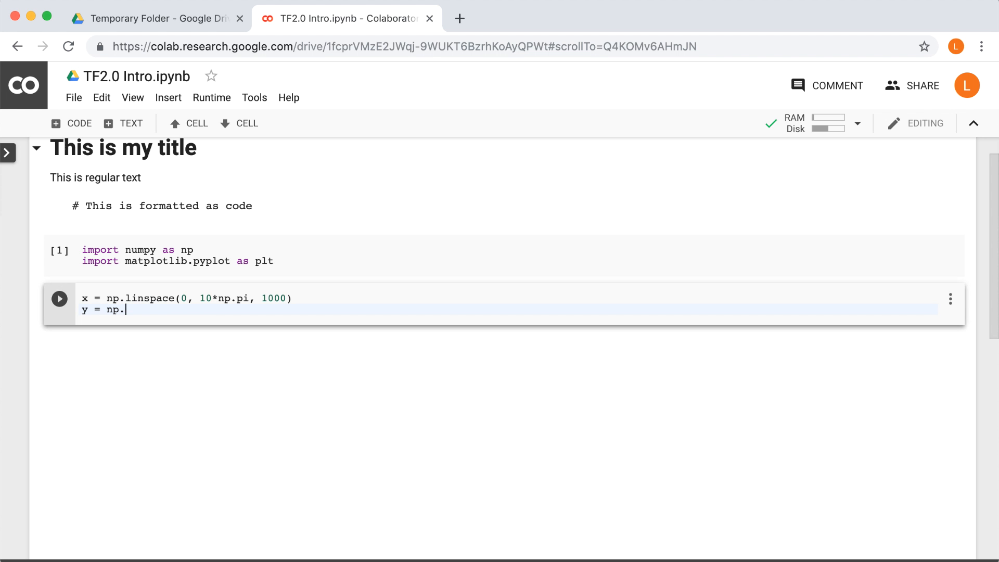
text(sin()
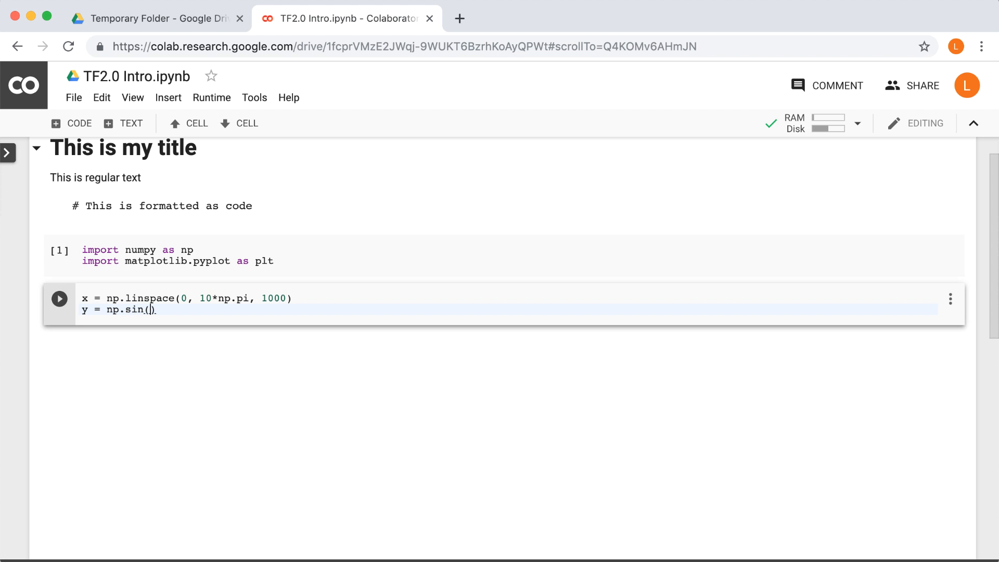
text(x)
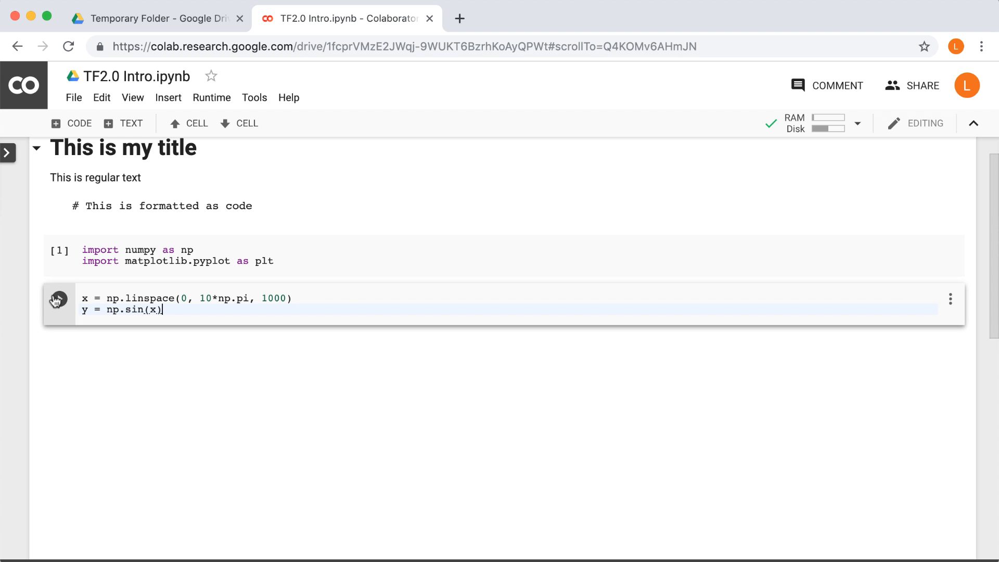
mouse_move(59, 299)
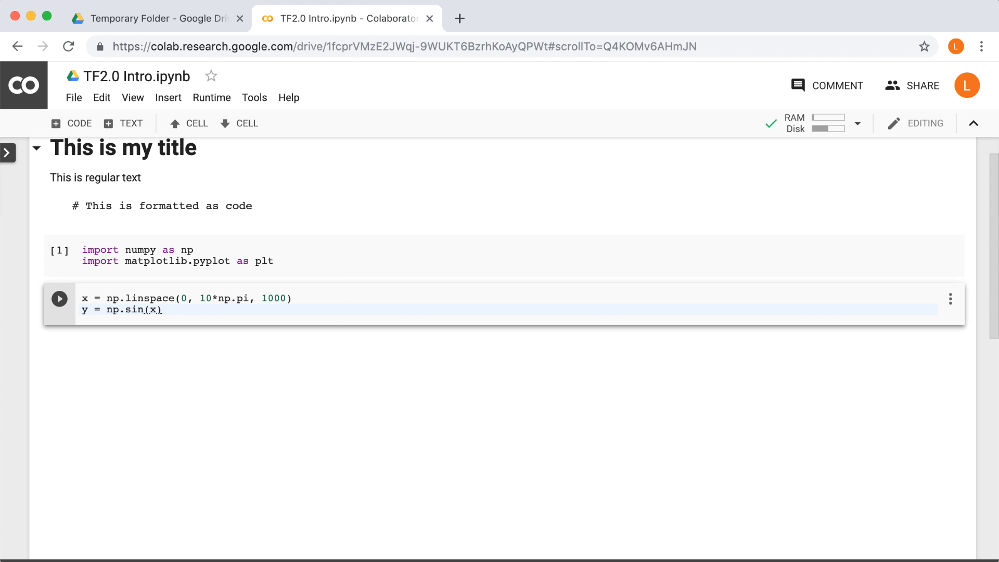
mouse_move(53, 453)
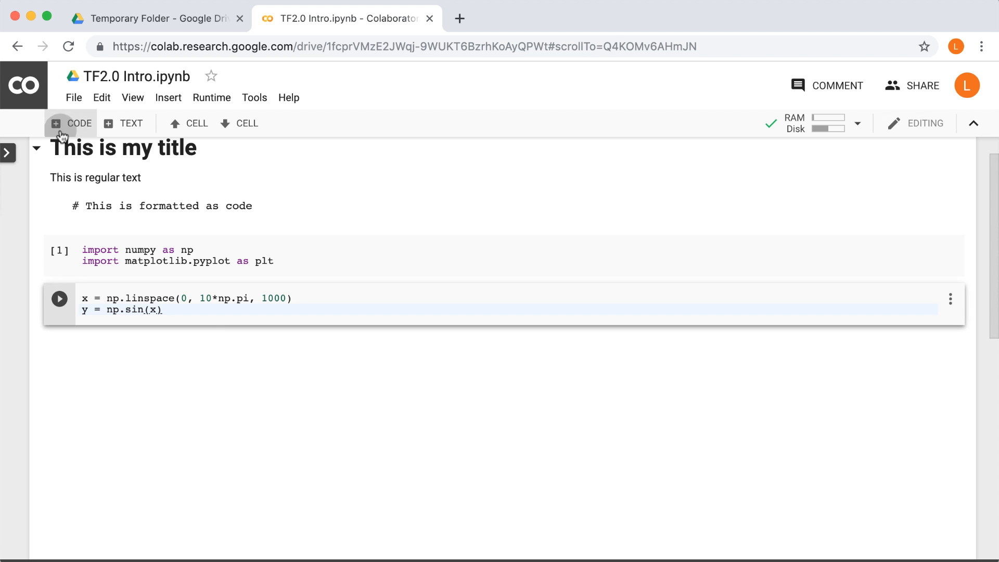
Add a cell containing plt.plot(x, y) and run it to draw the sine wave.
click(71, 123)
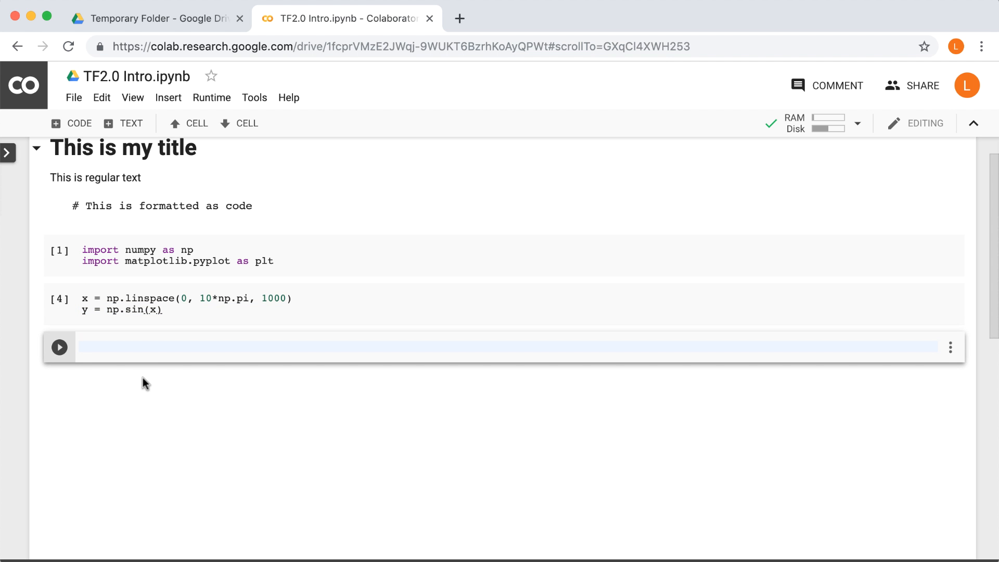
text(pl)
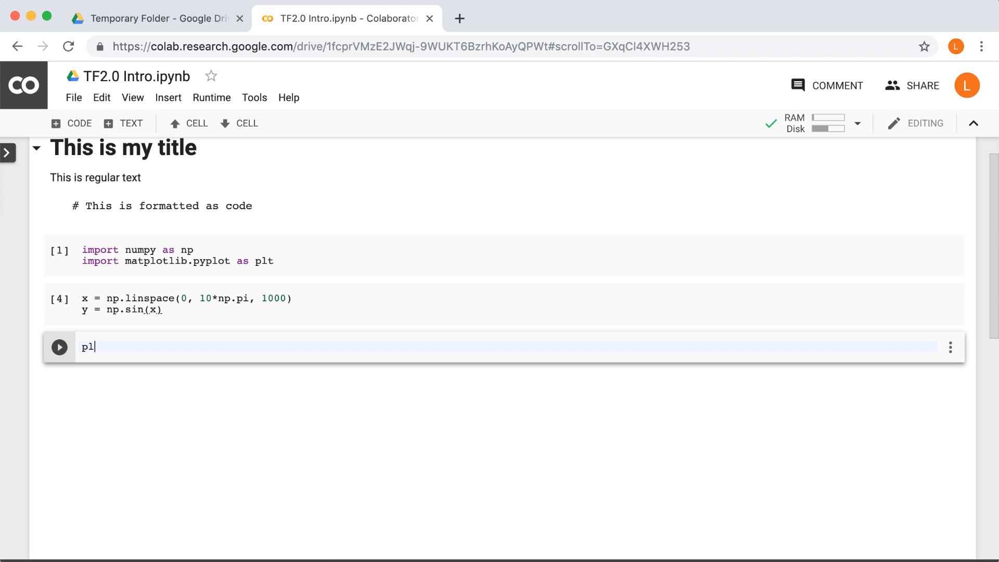
text(t.plot)
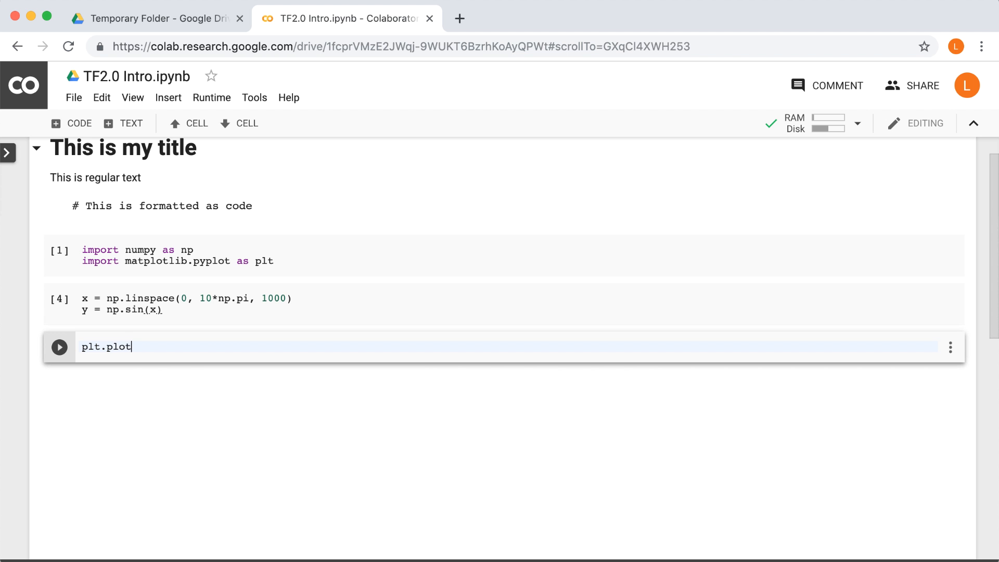
text((x, y))
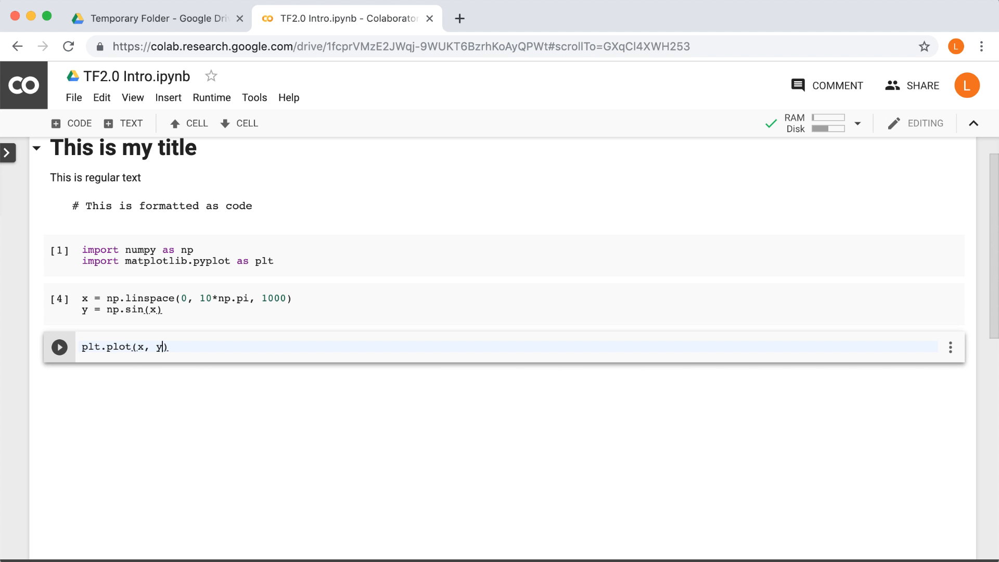
click(59, 346)
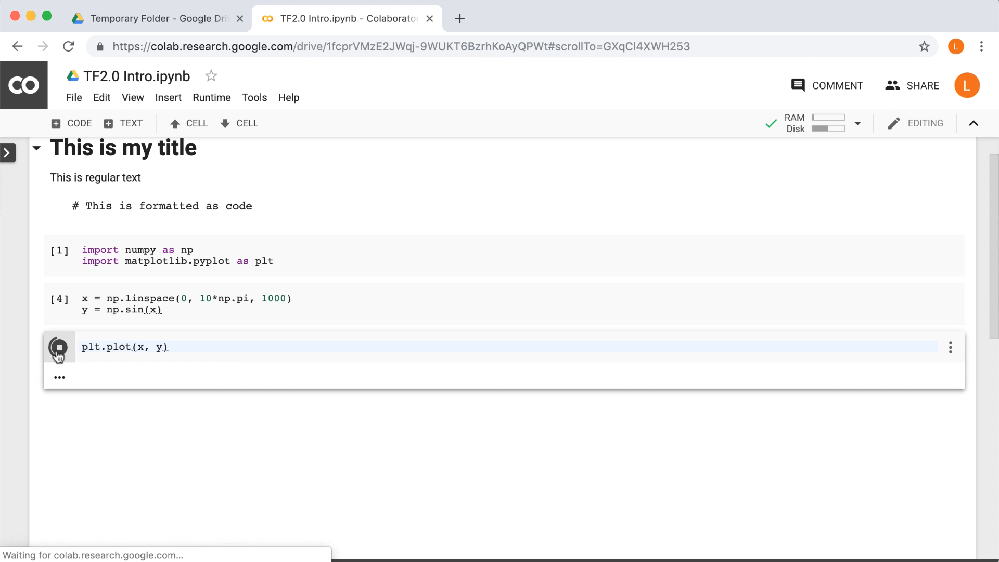
click(59, 347)
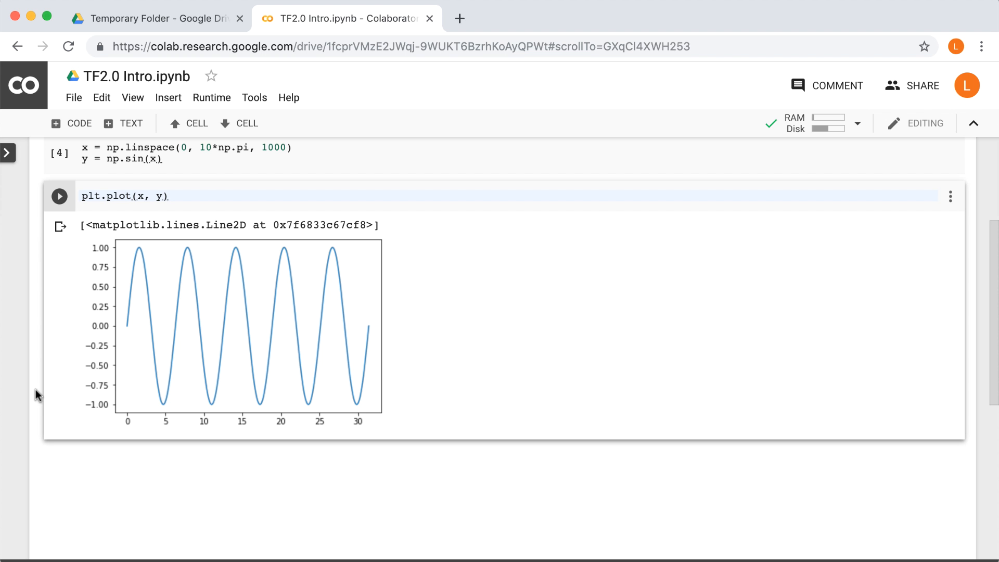
mouse_move(115, 376)
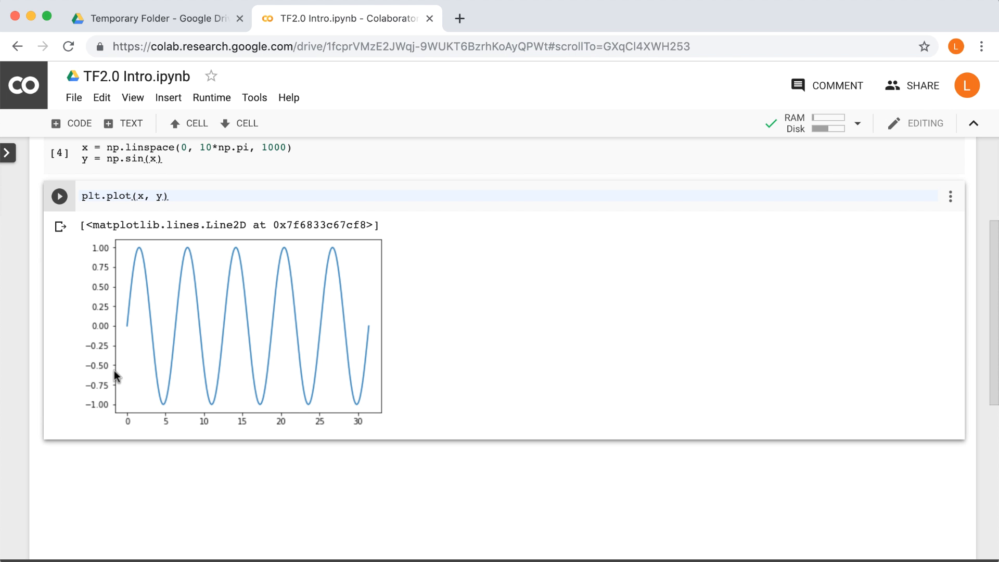
scroll(up, 3)
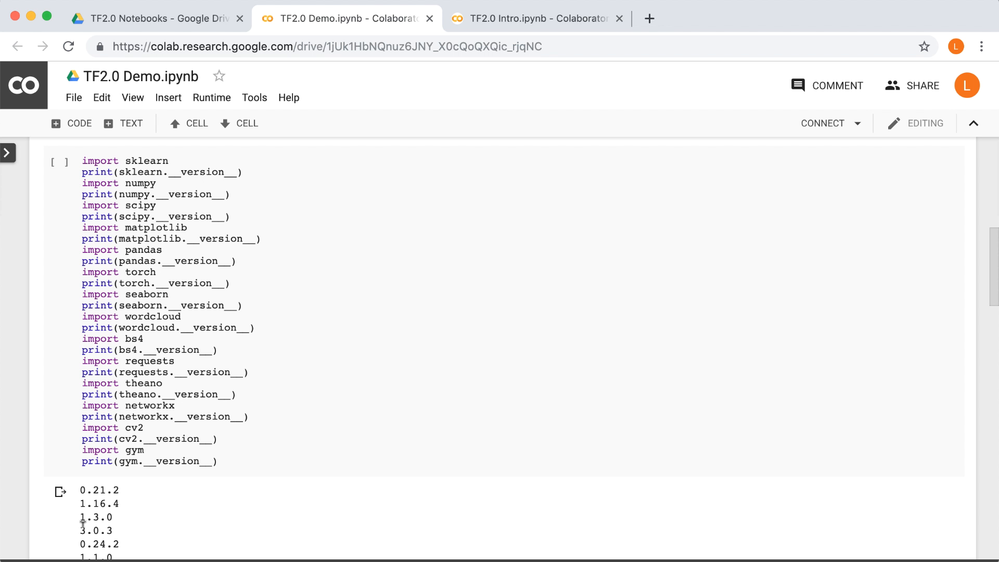
Scroll through the TF2.0 Demo notebook's library version printout and its output.
scroll(down, 3)
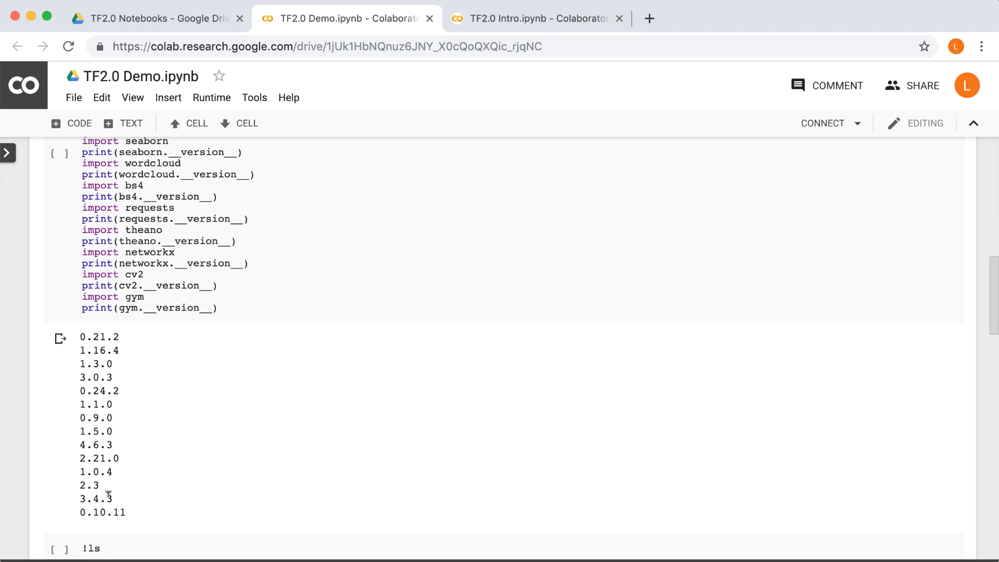
scroll(up, 3)
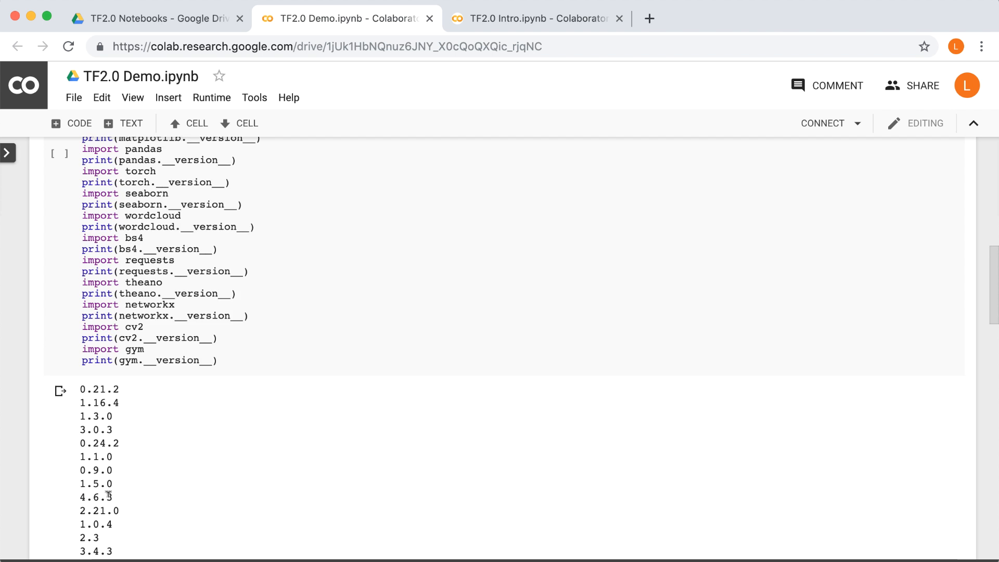
scroll(up, 3)
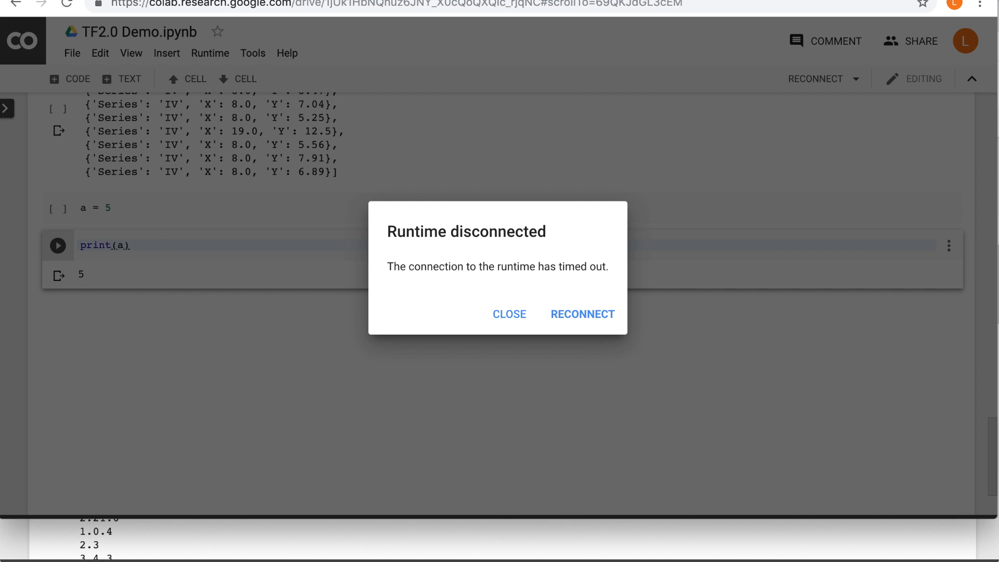
mouse_move(514, 316)
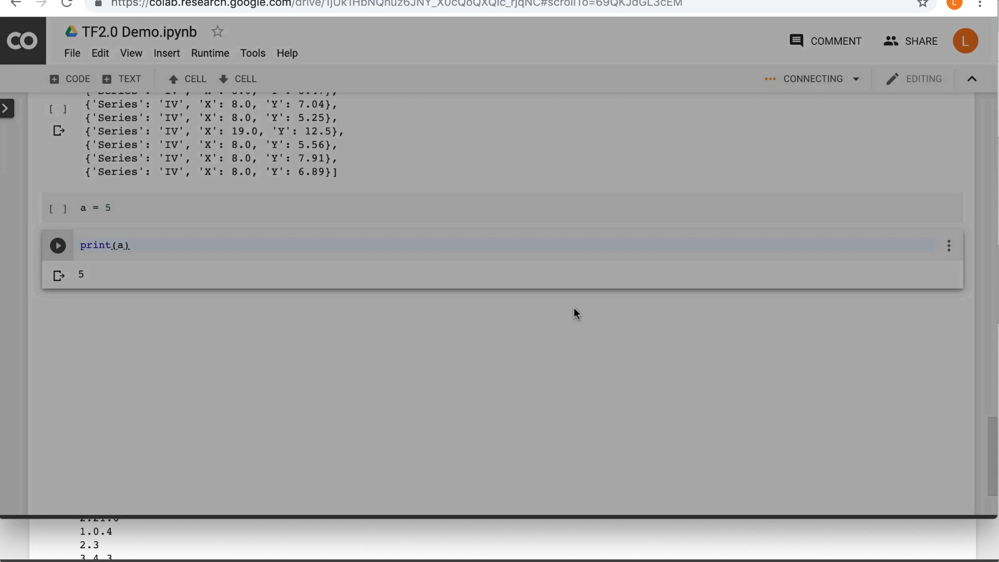
Rerun print(a) after reconnecting, producing NameError: name 'a' is not defined.
click(57, 246)
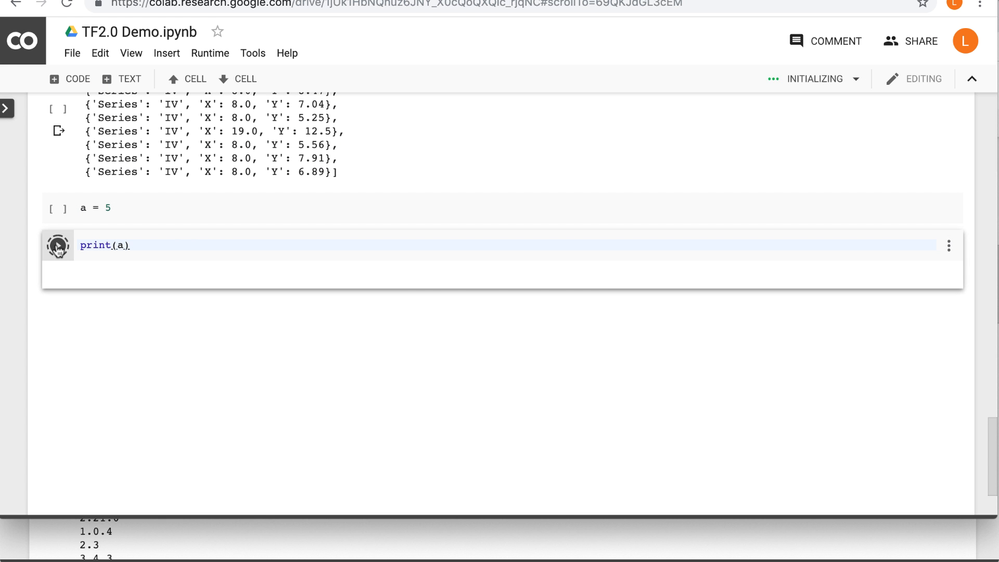
click(58, 246)
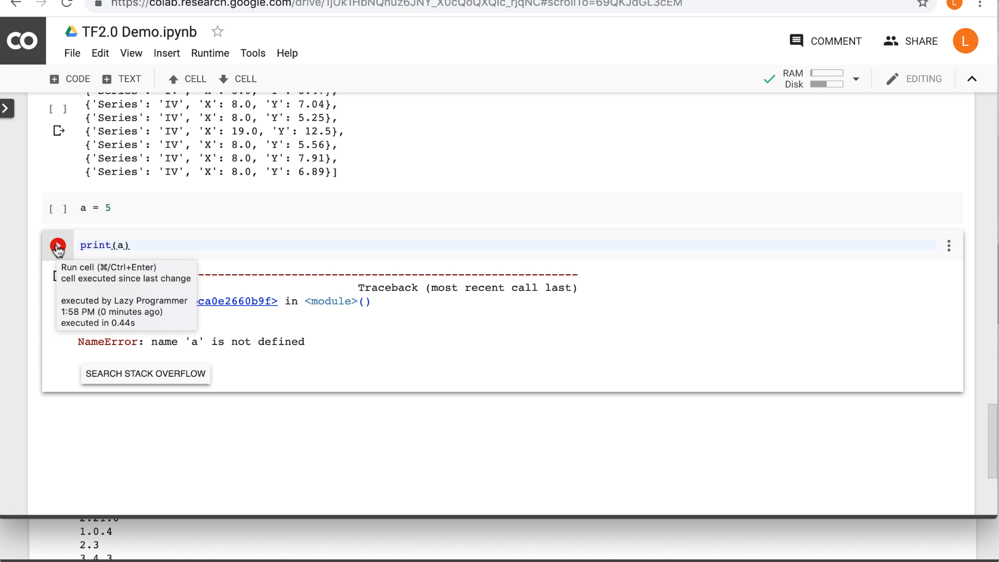